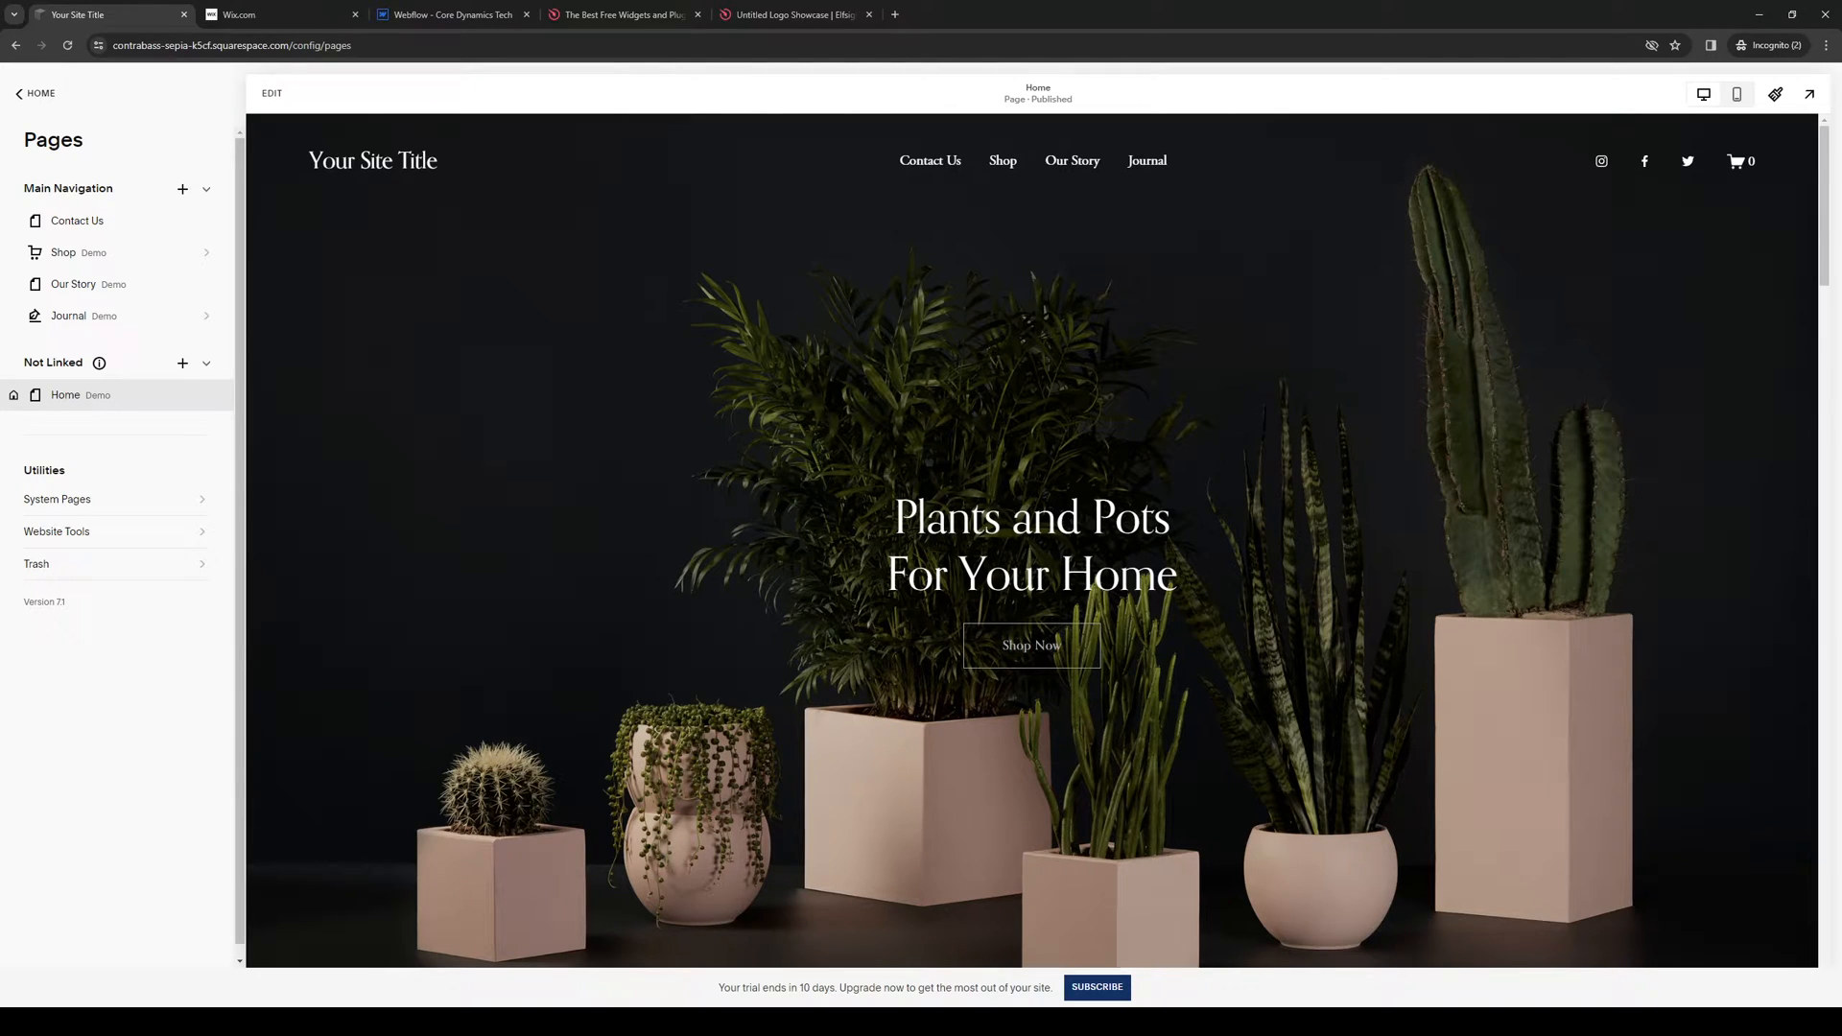
Go to Website Tools in Squarespace, then move to the Elfsight widget catalogue.
left_click(55, 532)
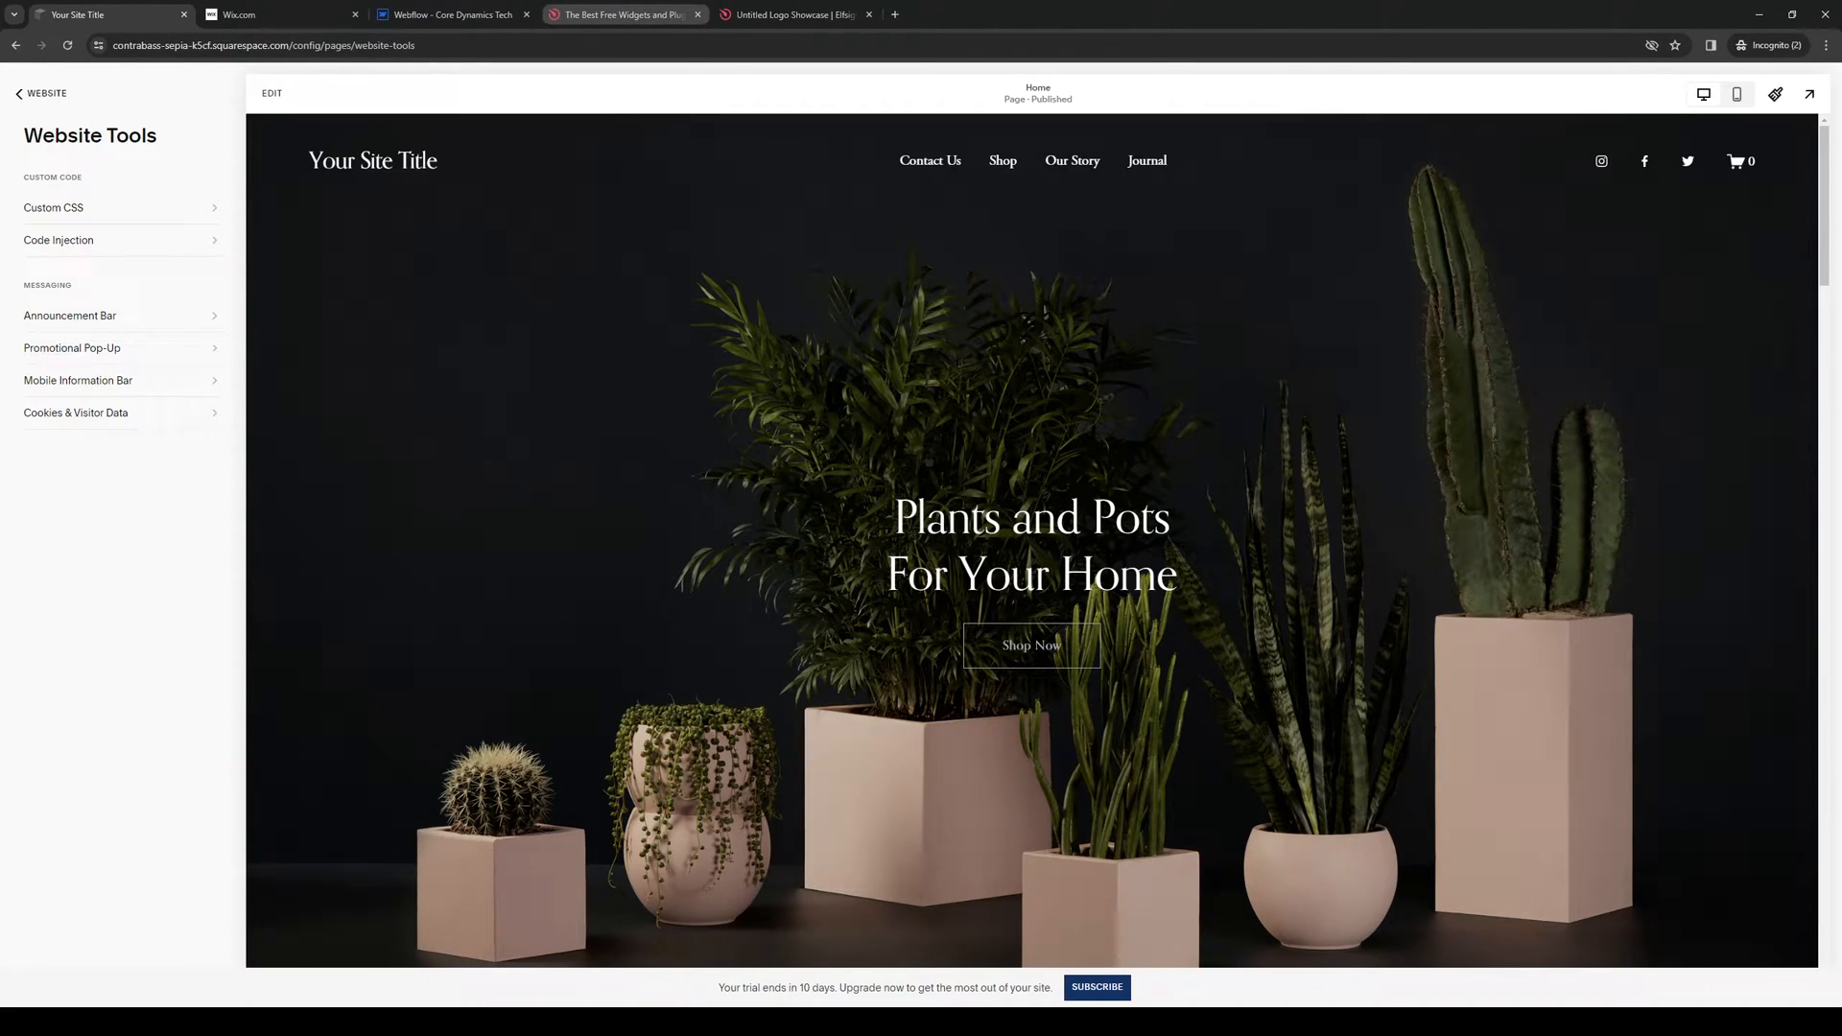
left_click(626, 13)
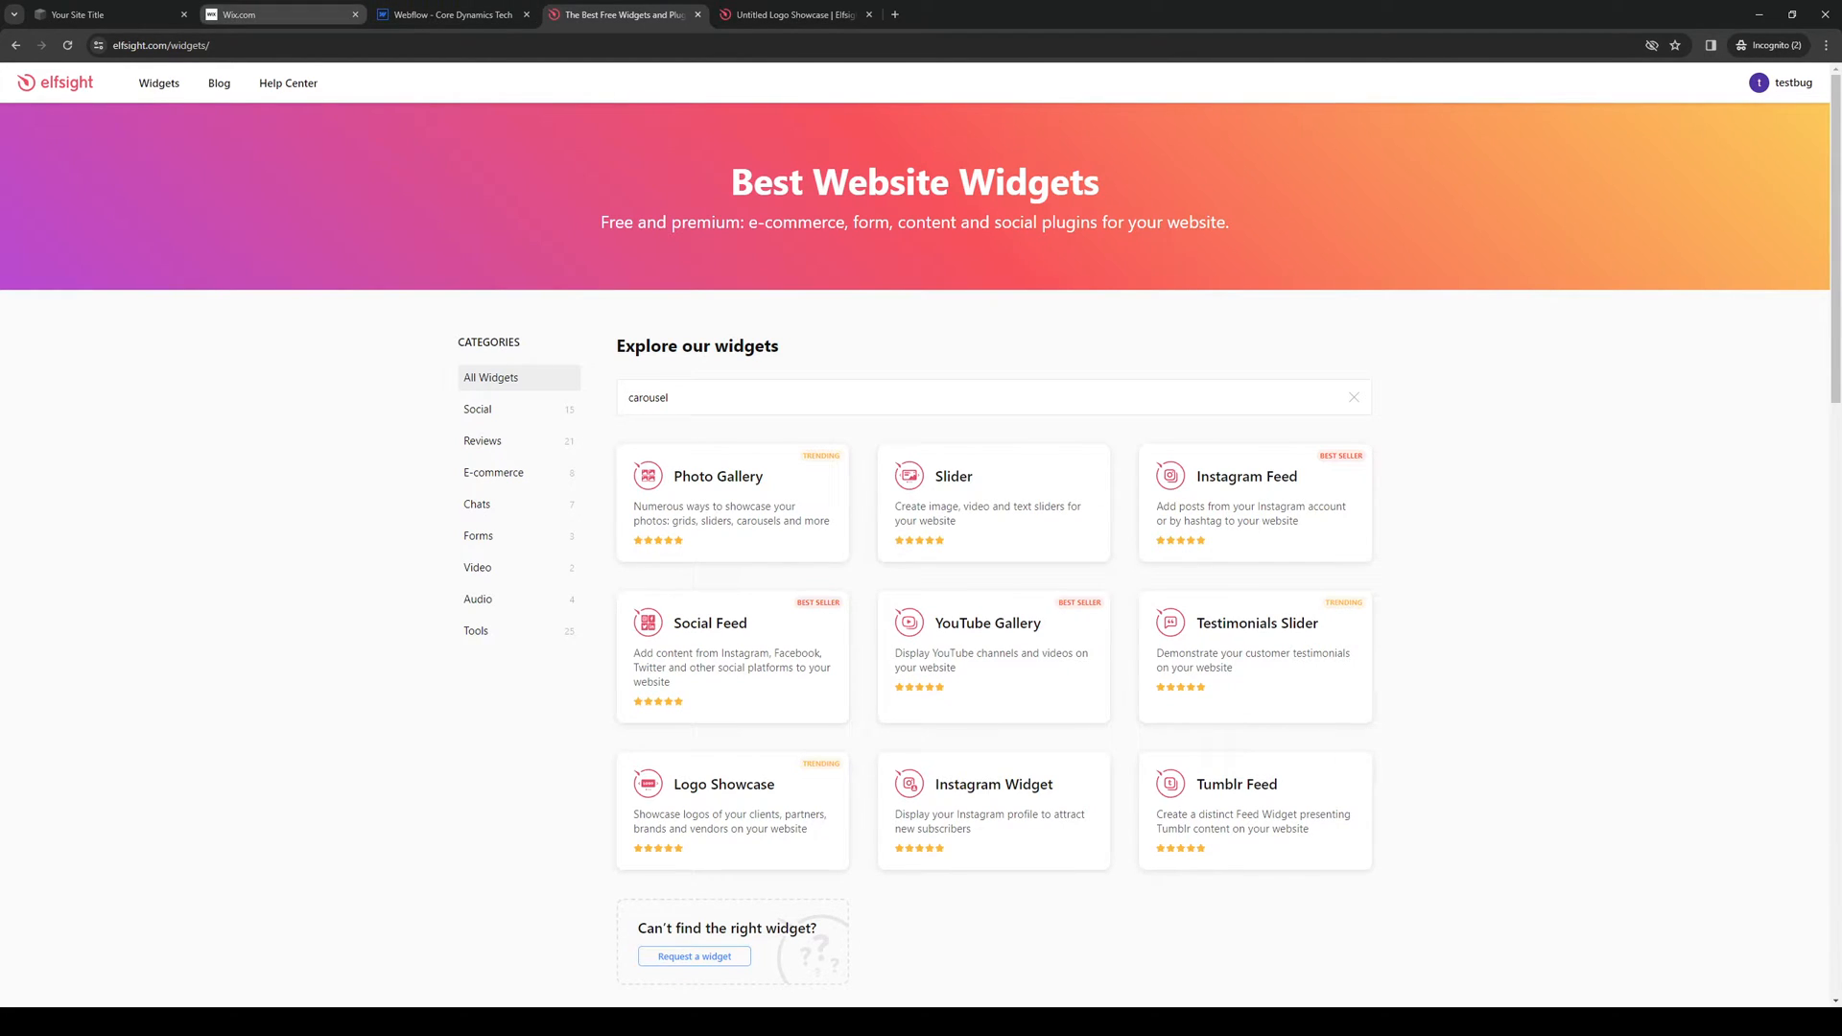
left_click(106, 13)
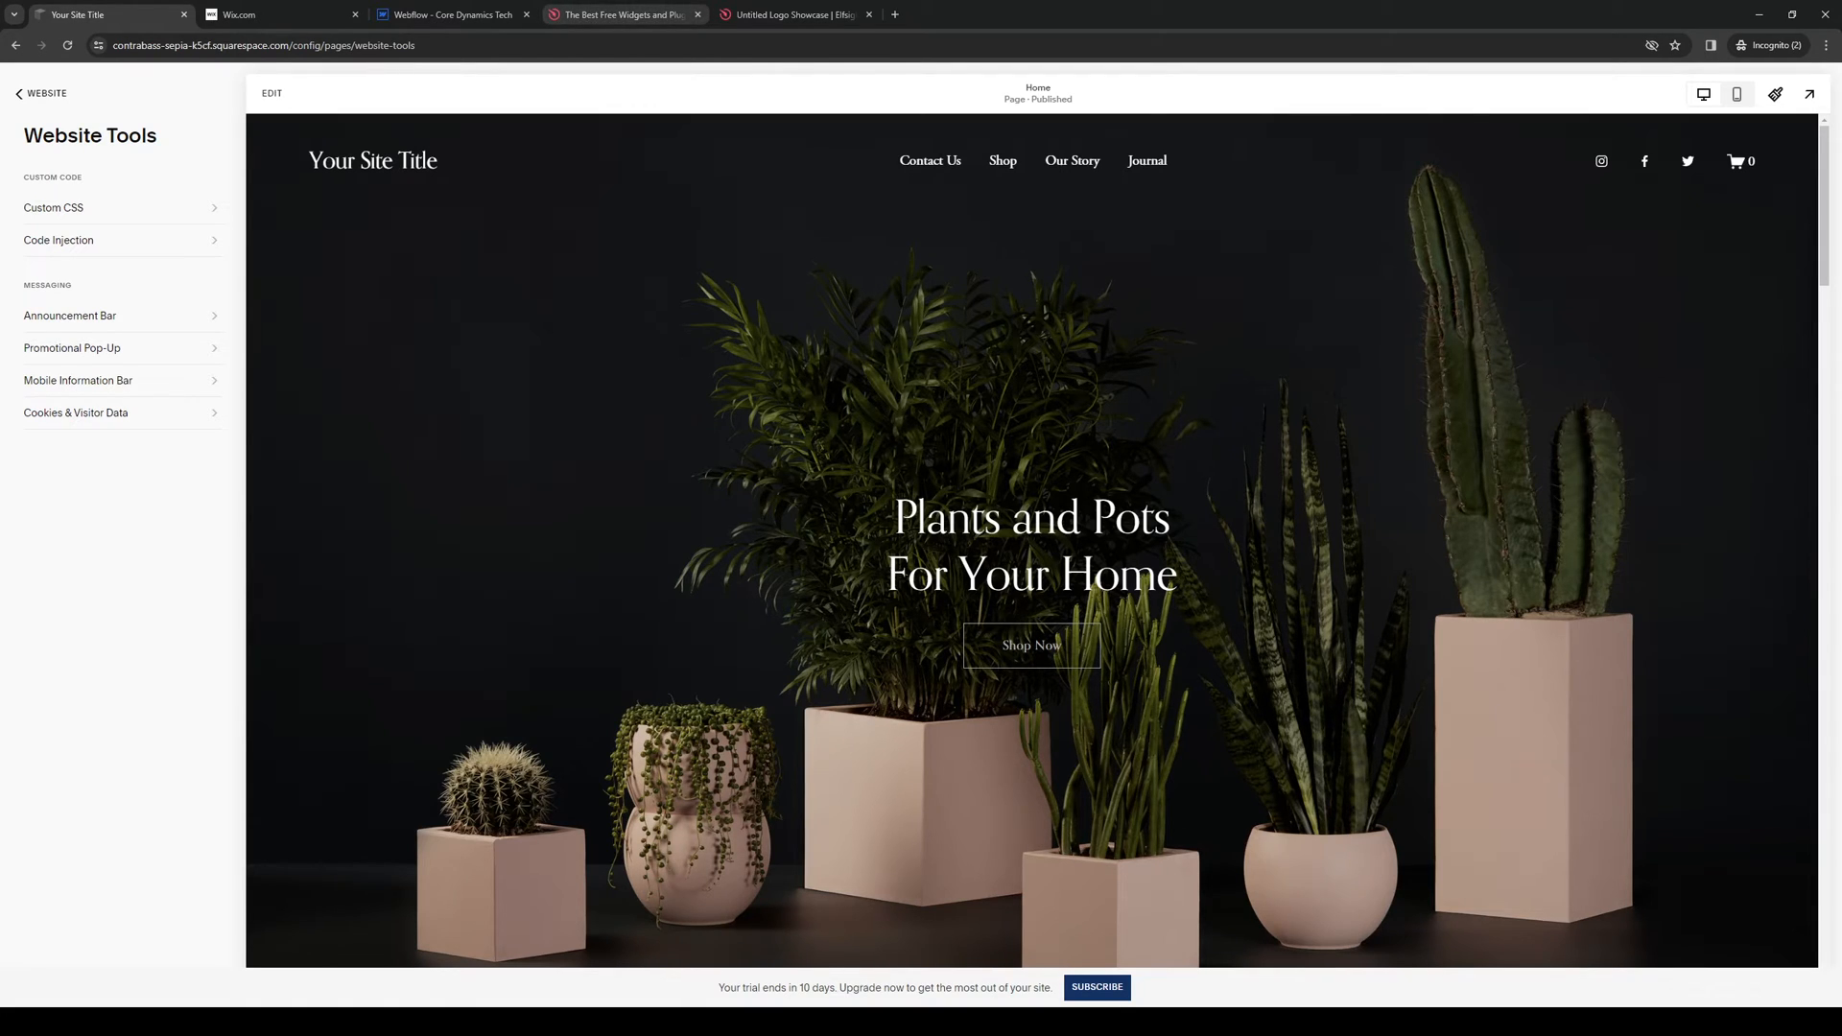
left_click(624, 13)
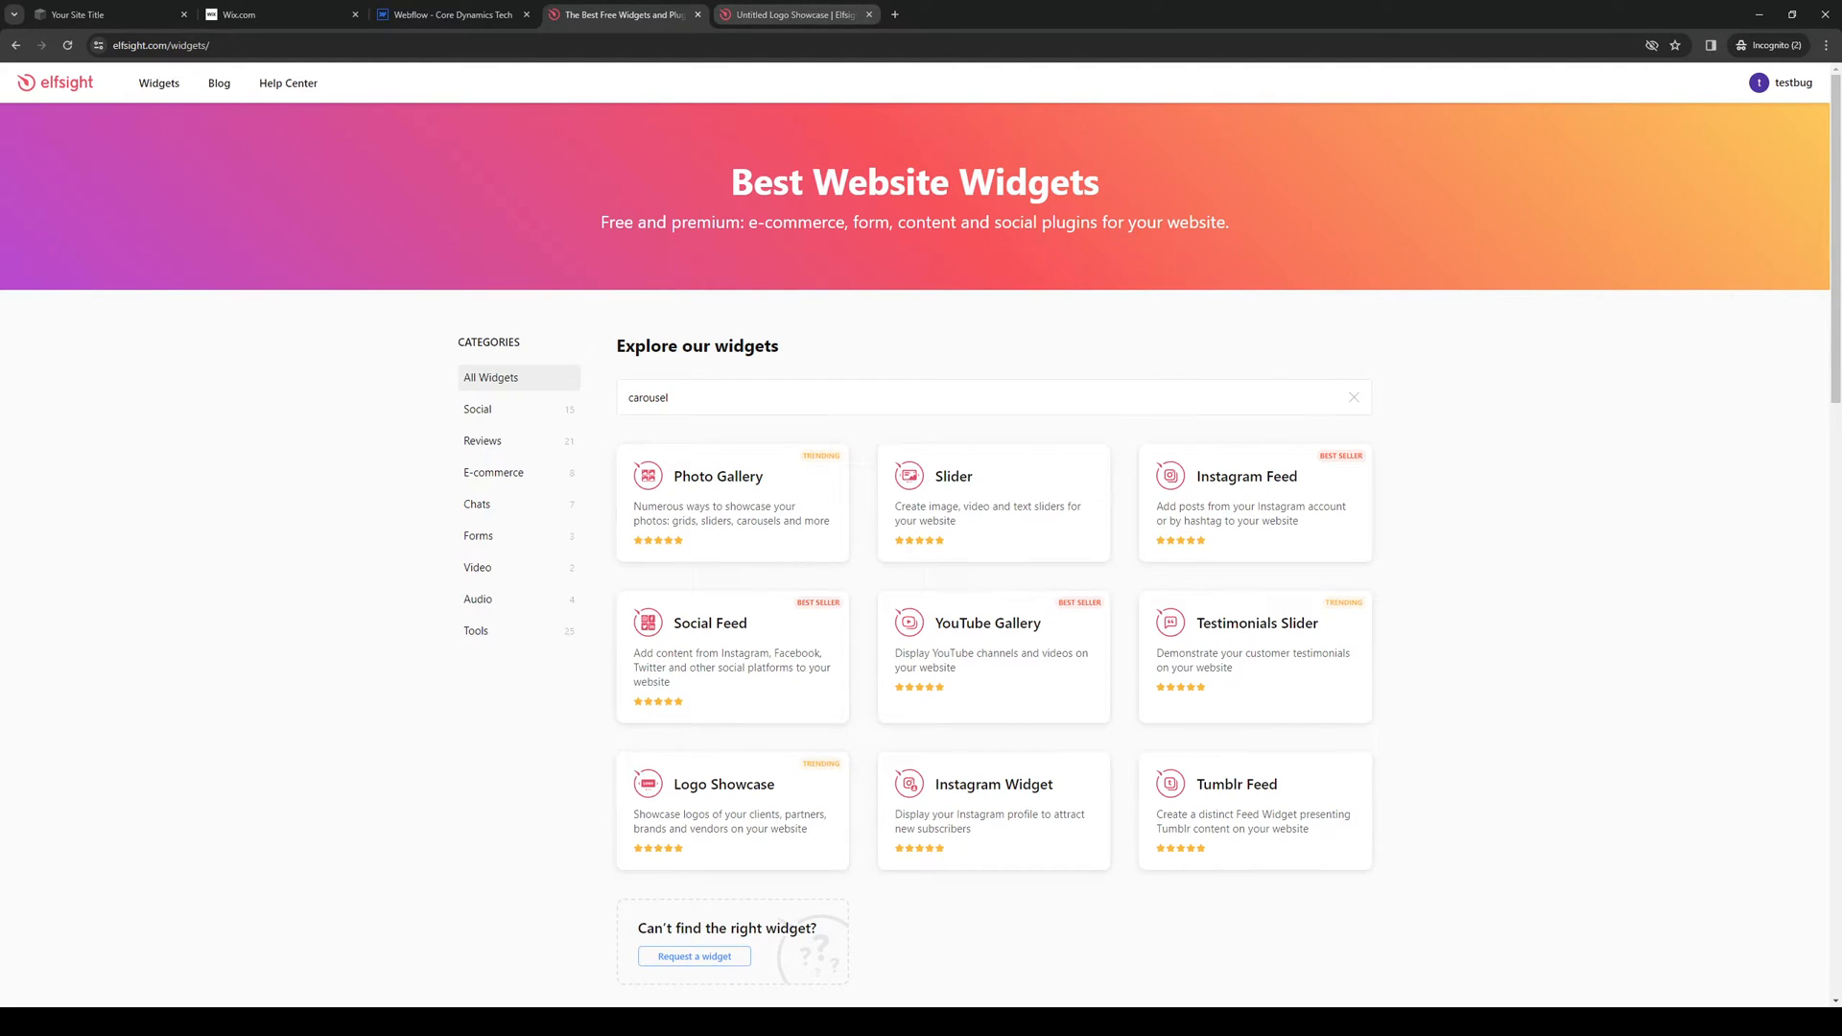
In the Untitled Logo Showcase editor, toggle the Header setting on and back off.
left_click(724, 784)
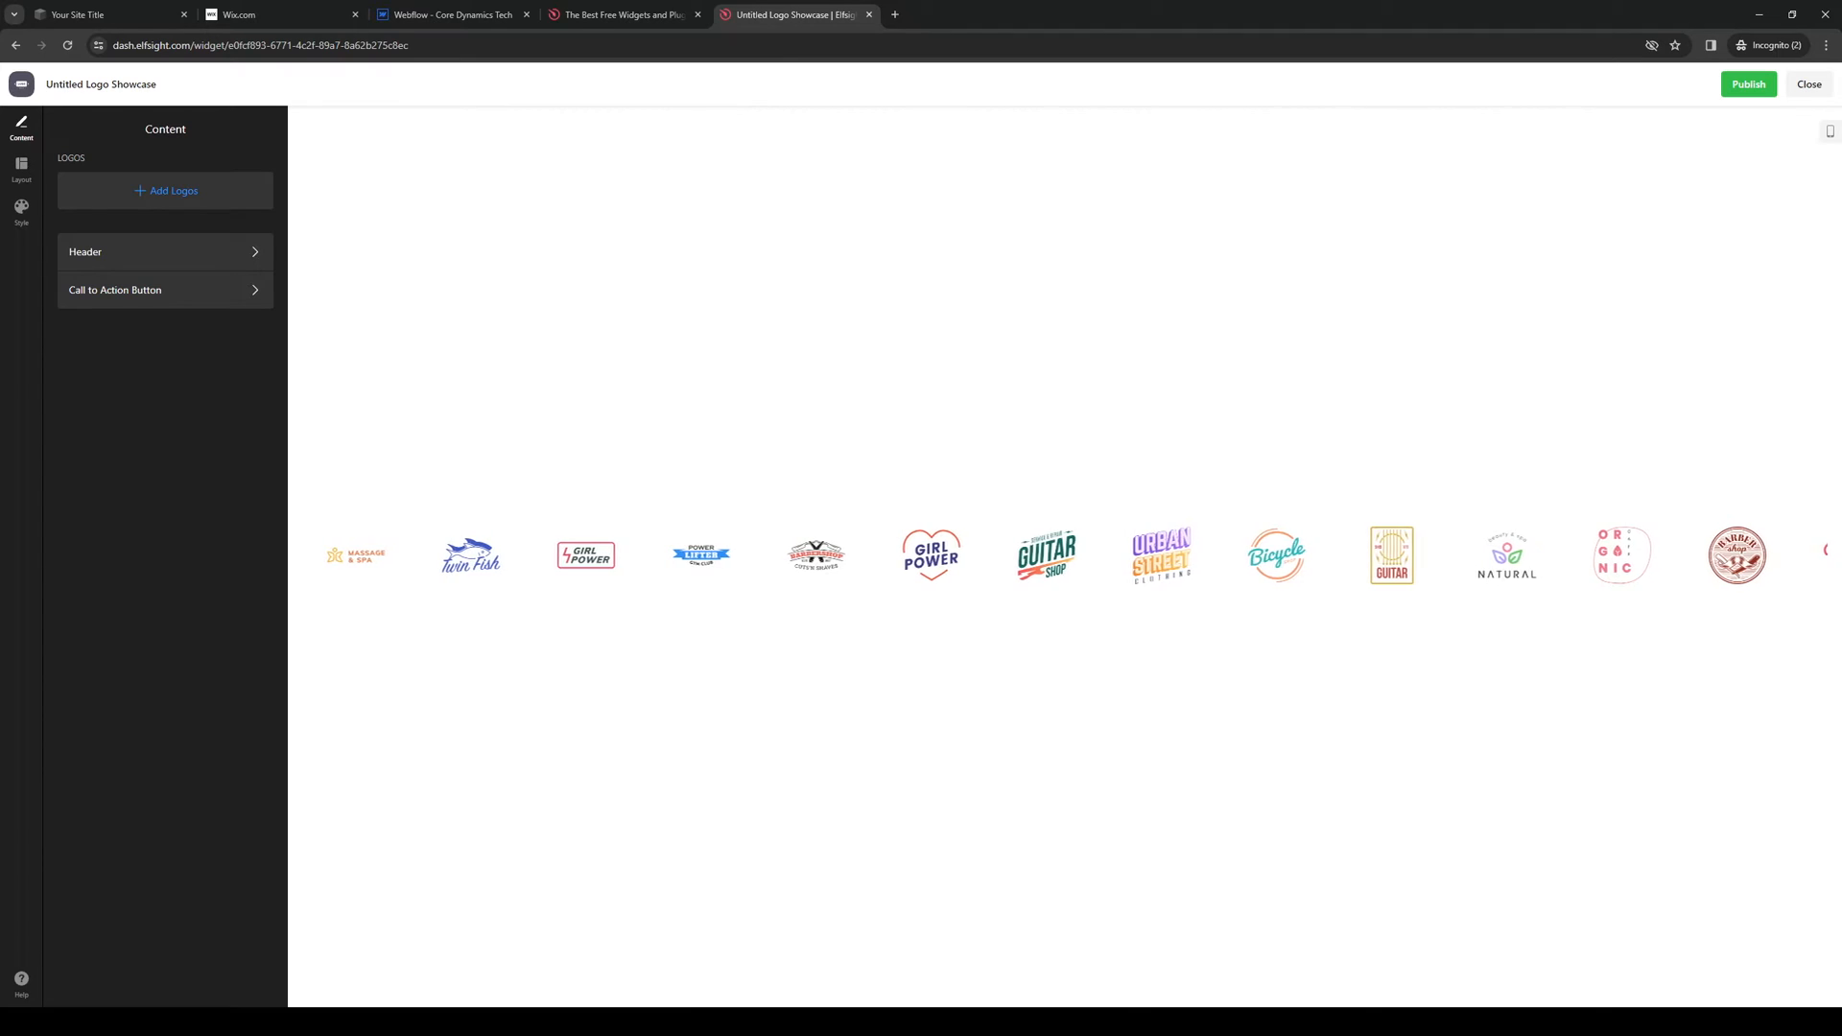
left_click(165, 251)
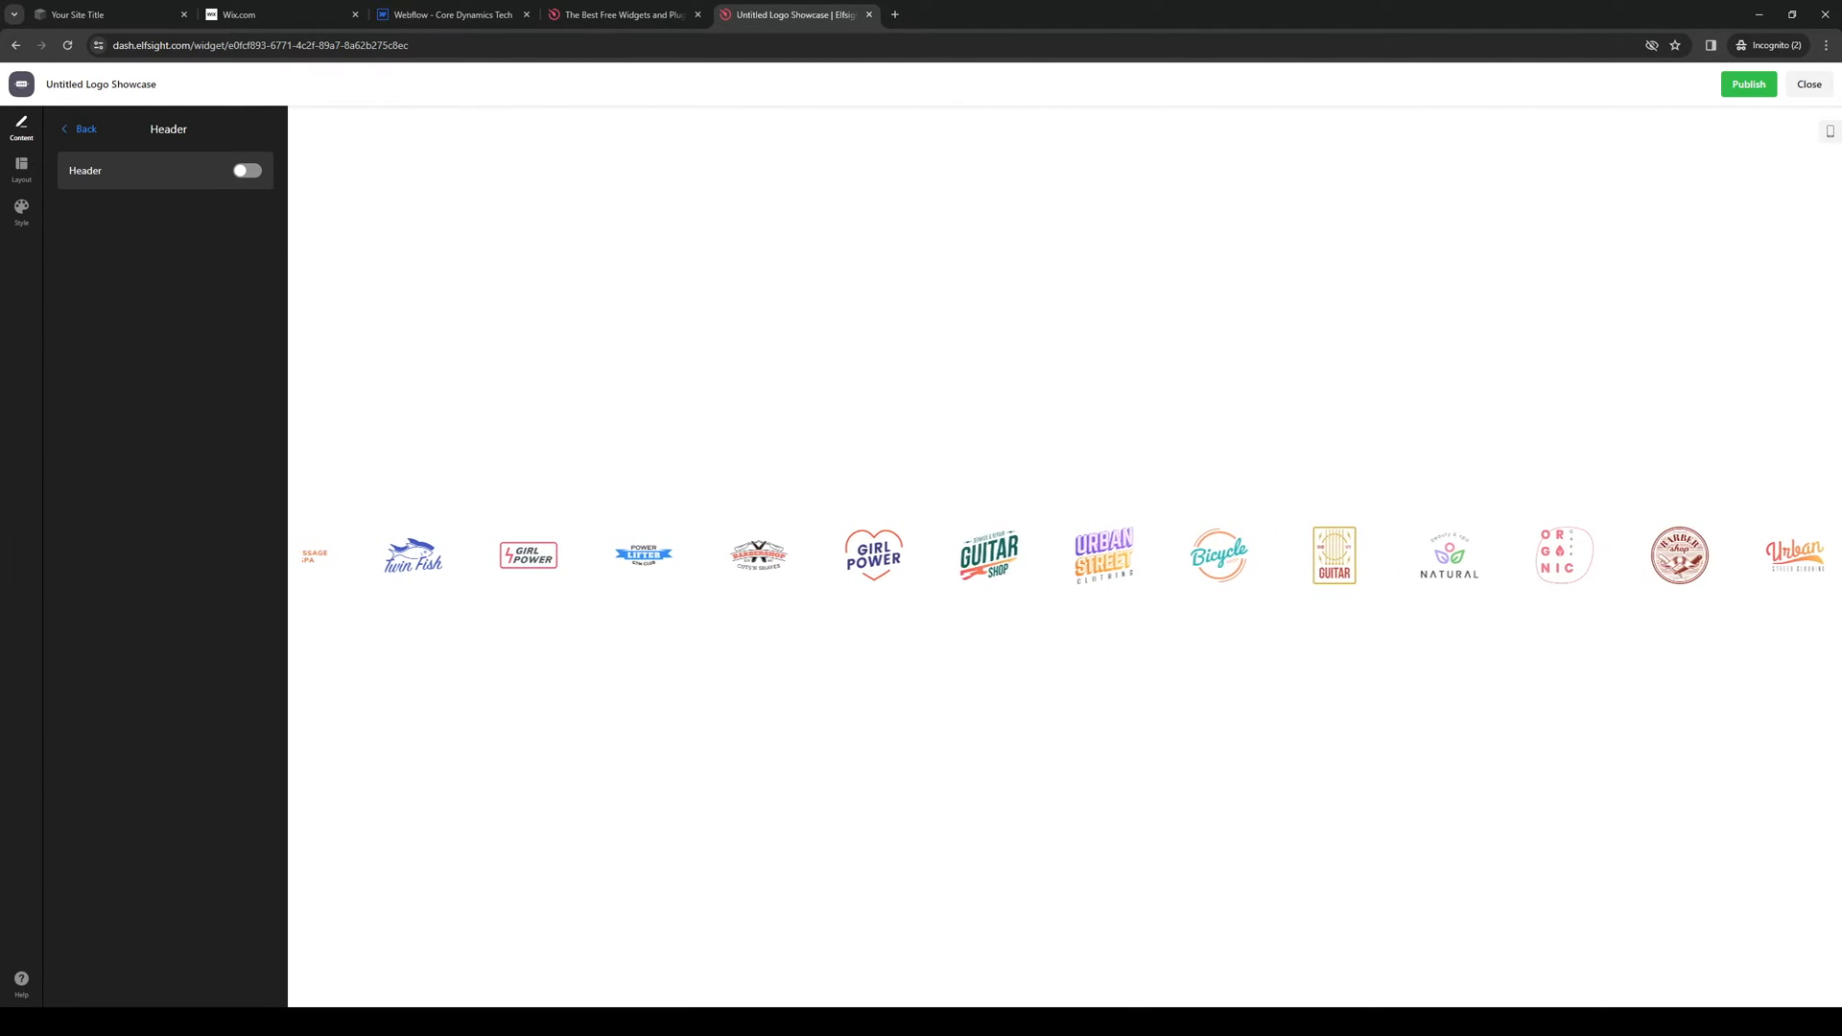
left_click(248, 171)
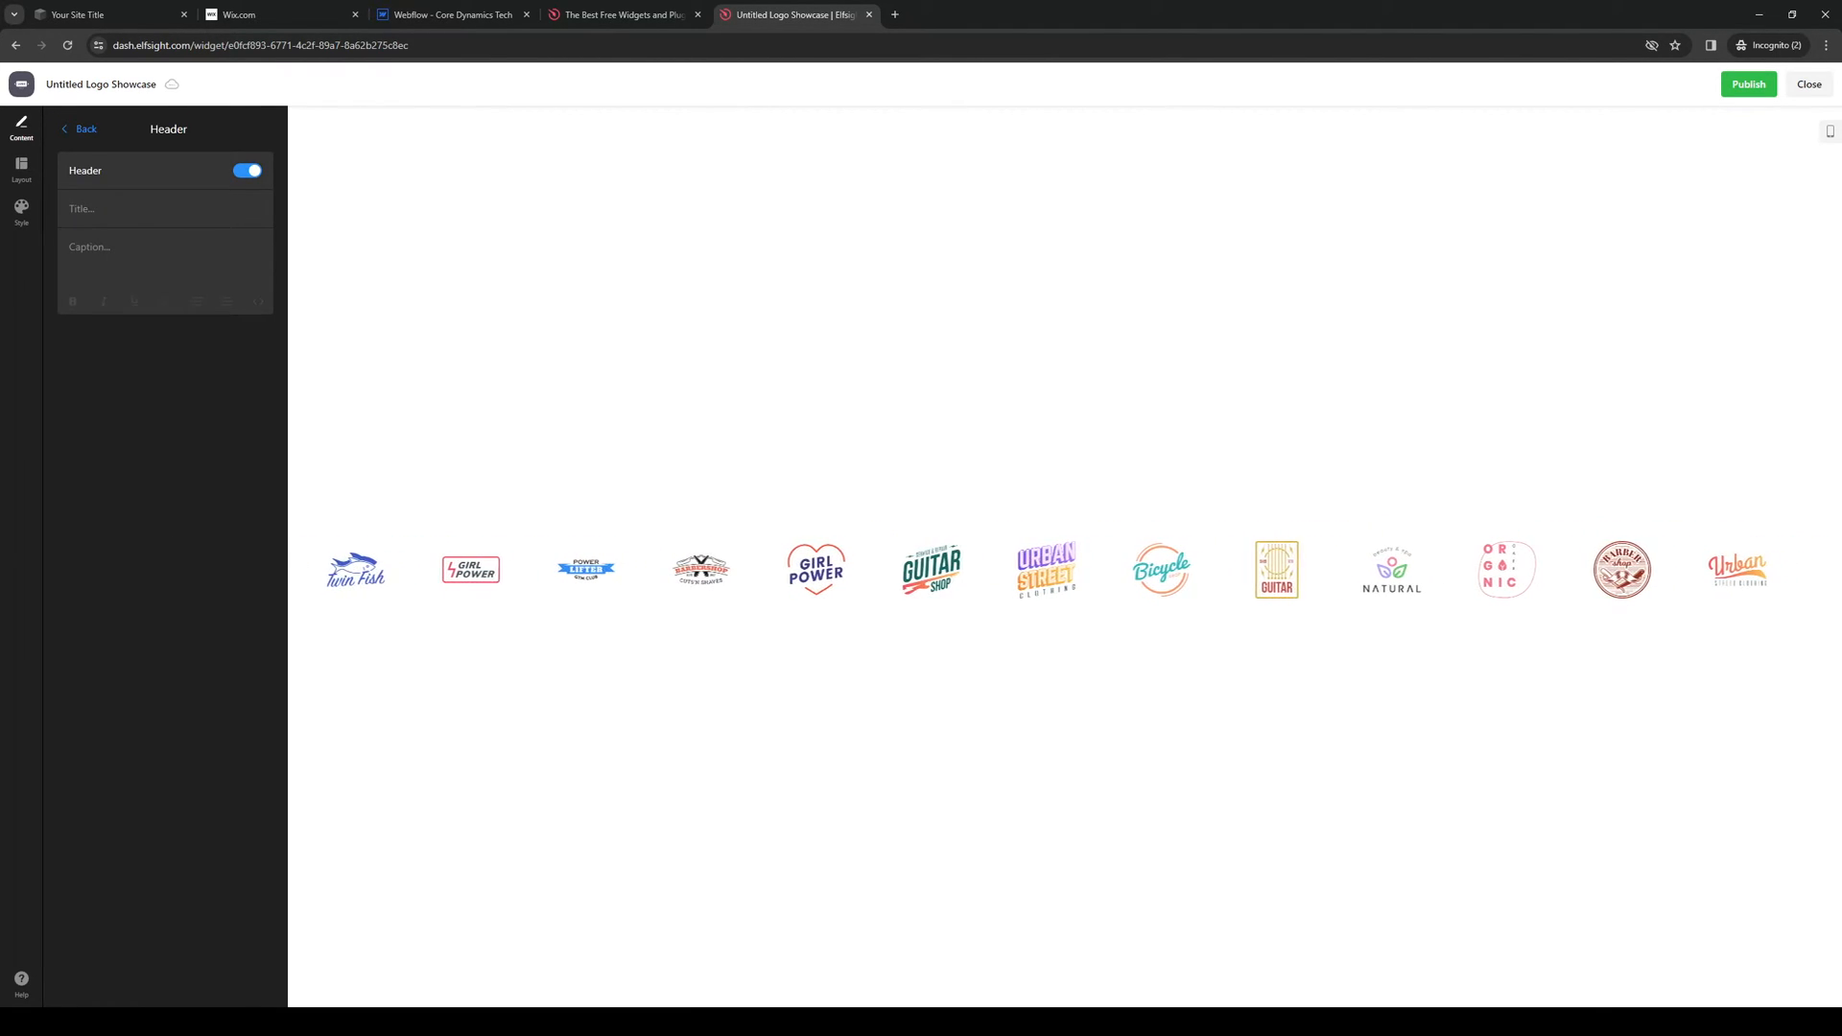
left_click(79, 128)
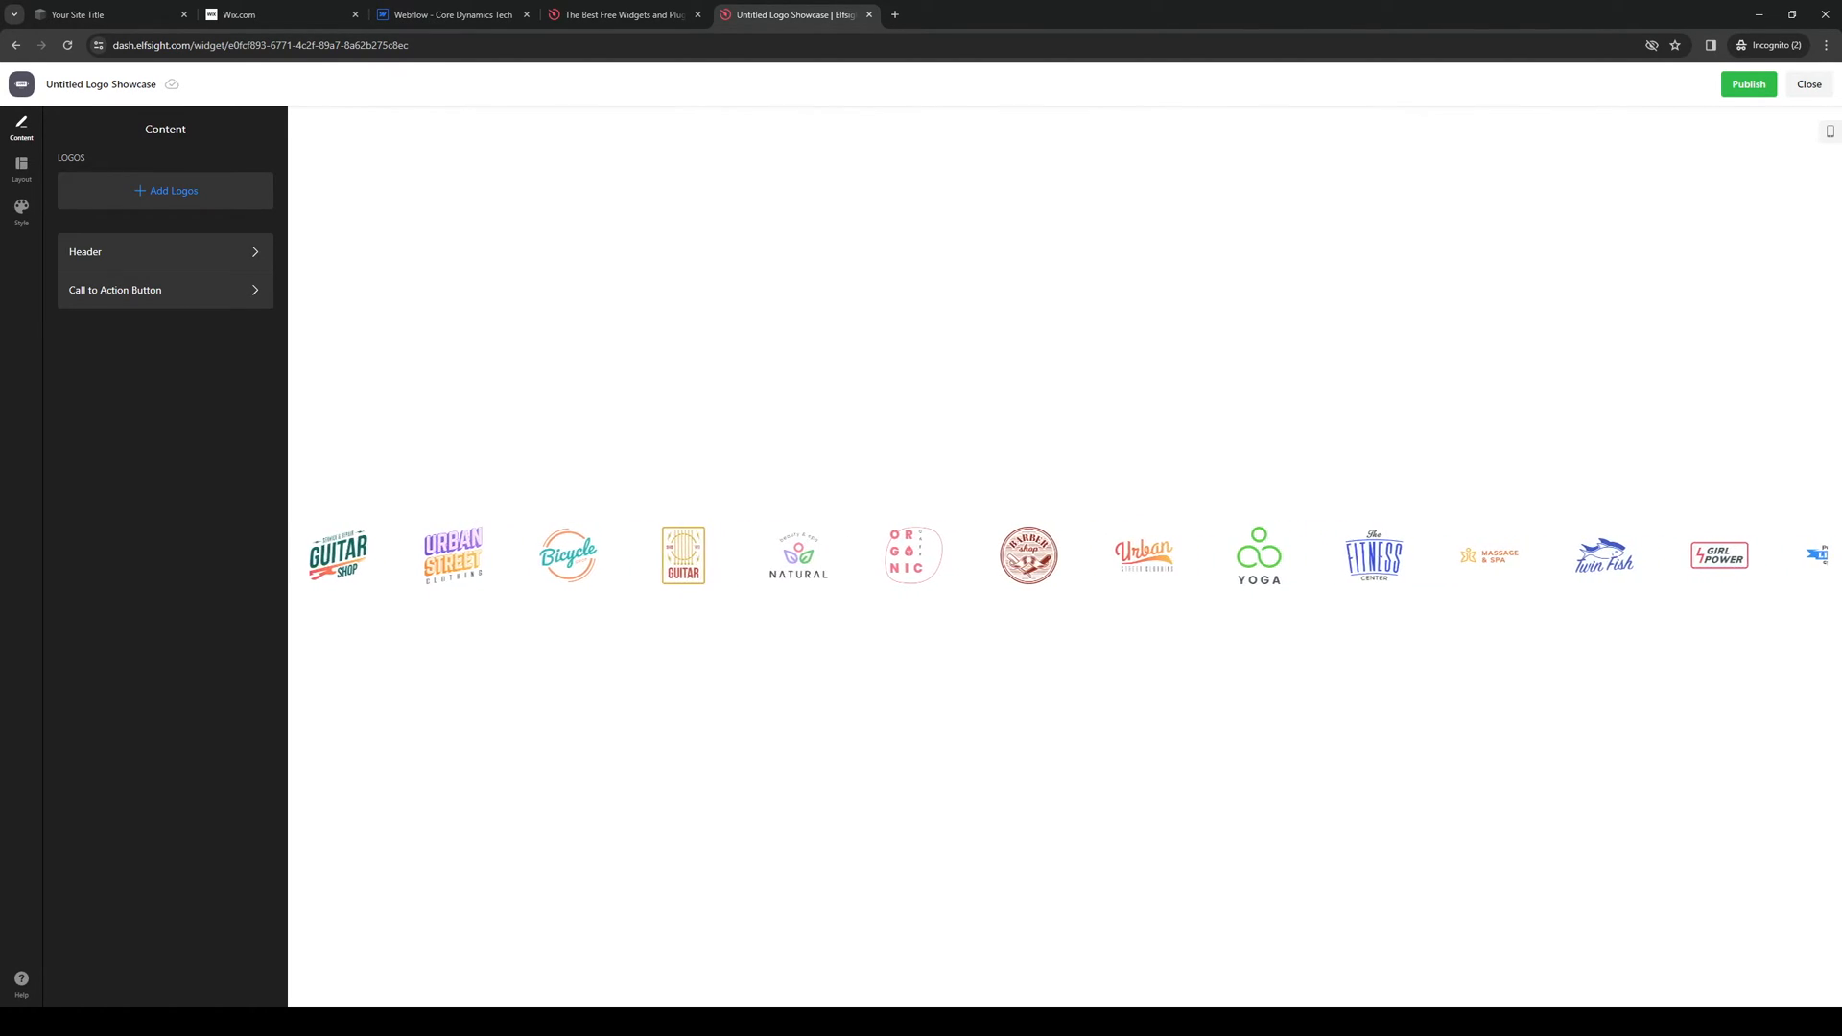
Confirm the Ticker layout and publish the Logo Showcase widget for its embed code.
left_click(21, 171)
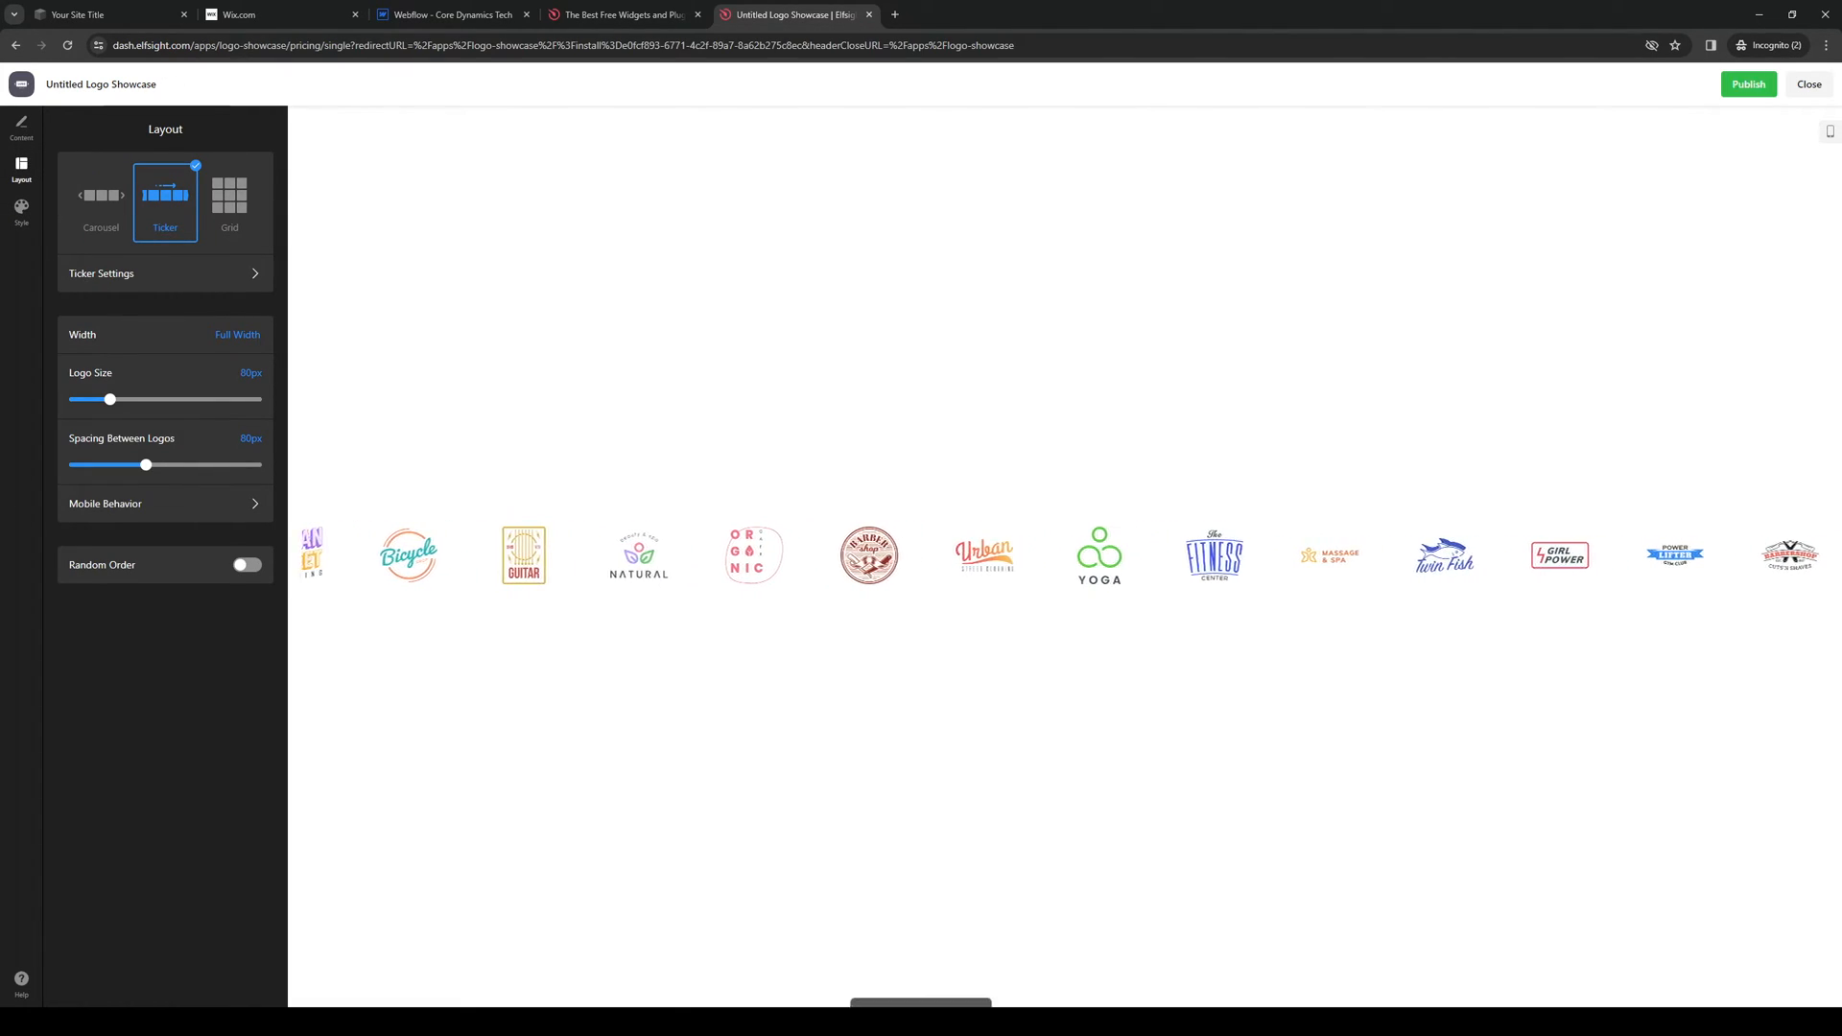
left_click(1746, 83)
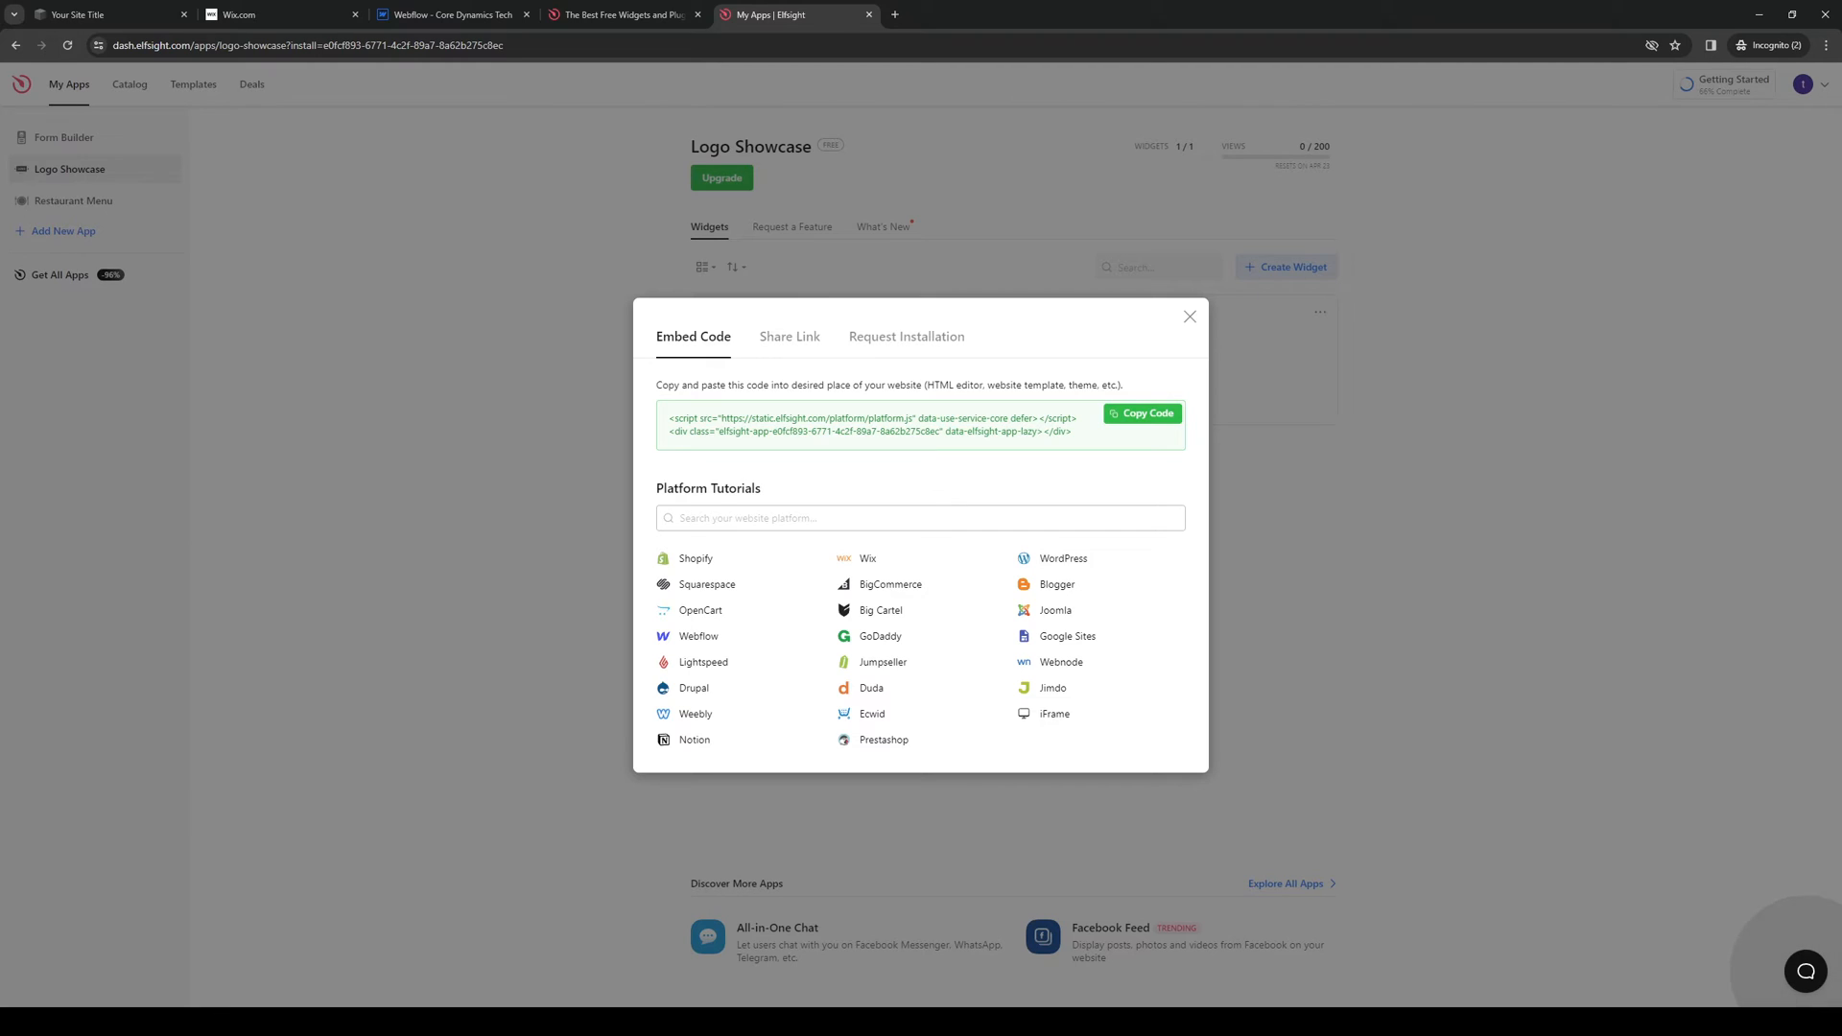
Copy the widget embed code and return to Squarespace's Website Tools.
left_click(279, 13)
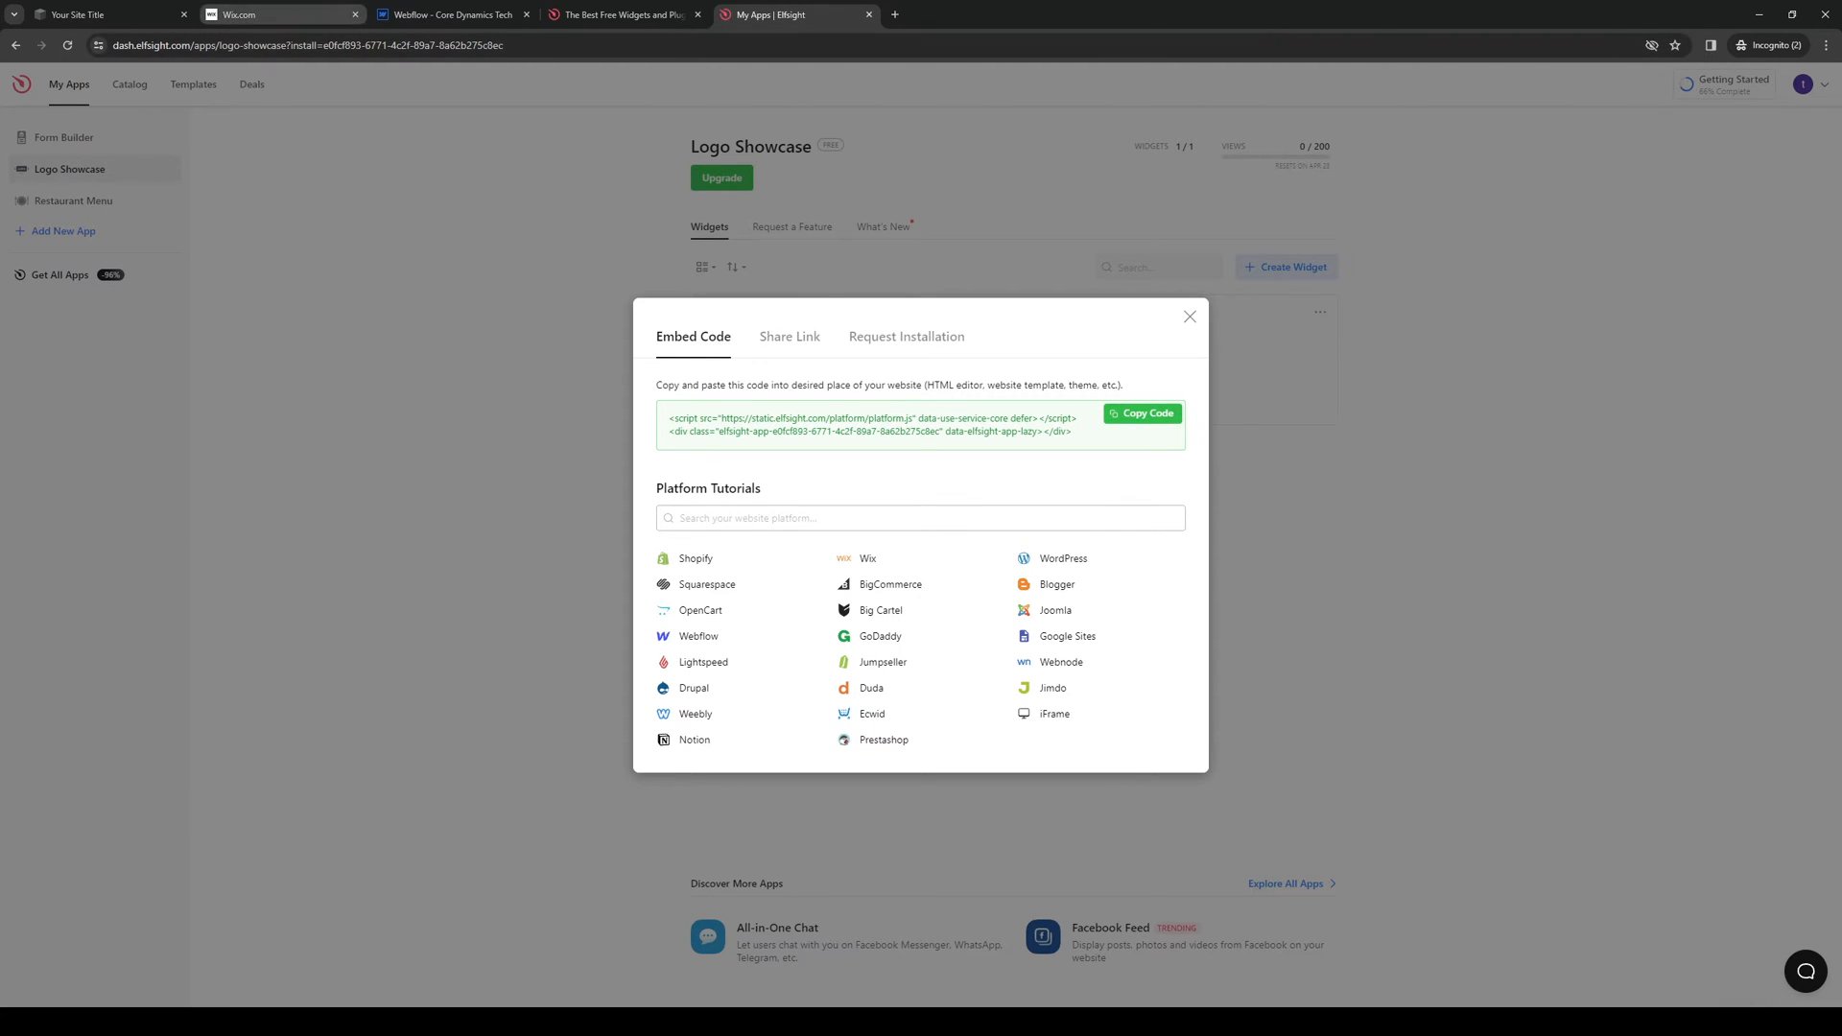
left_click(106, 13)
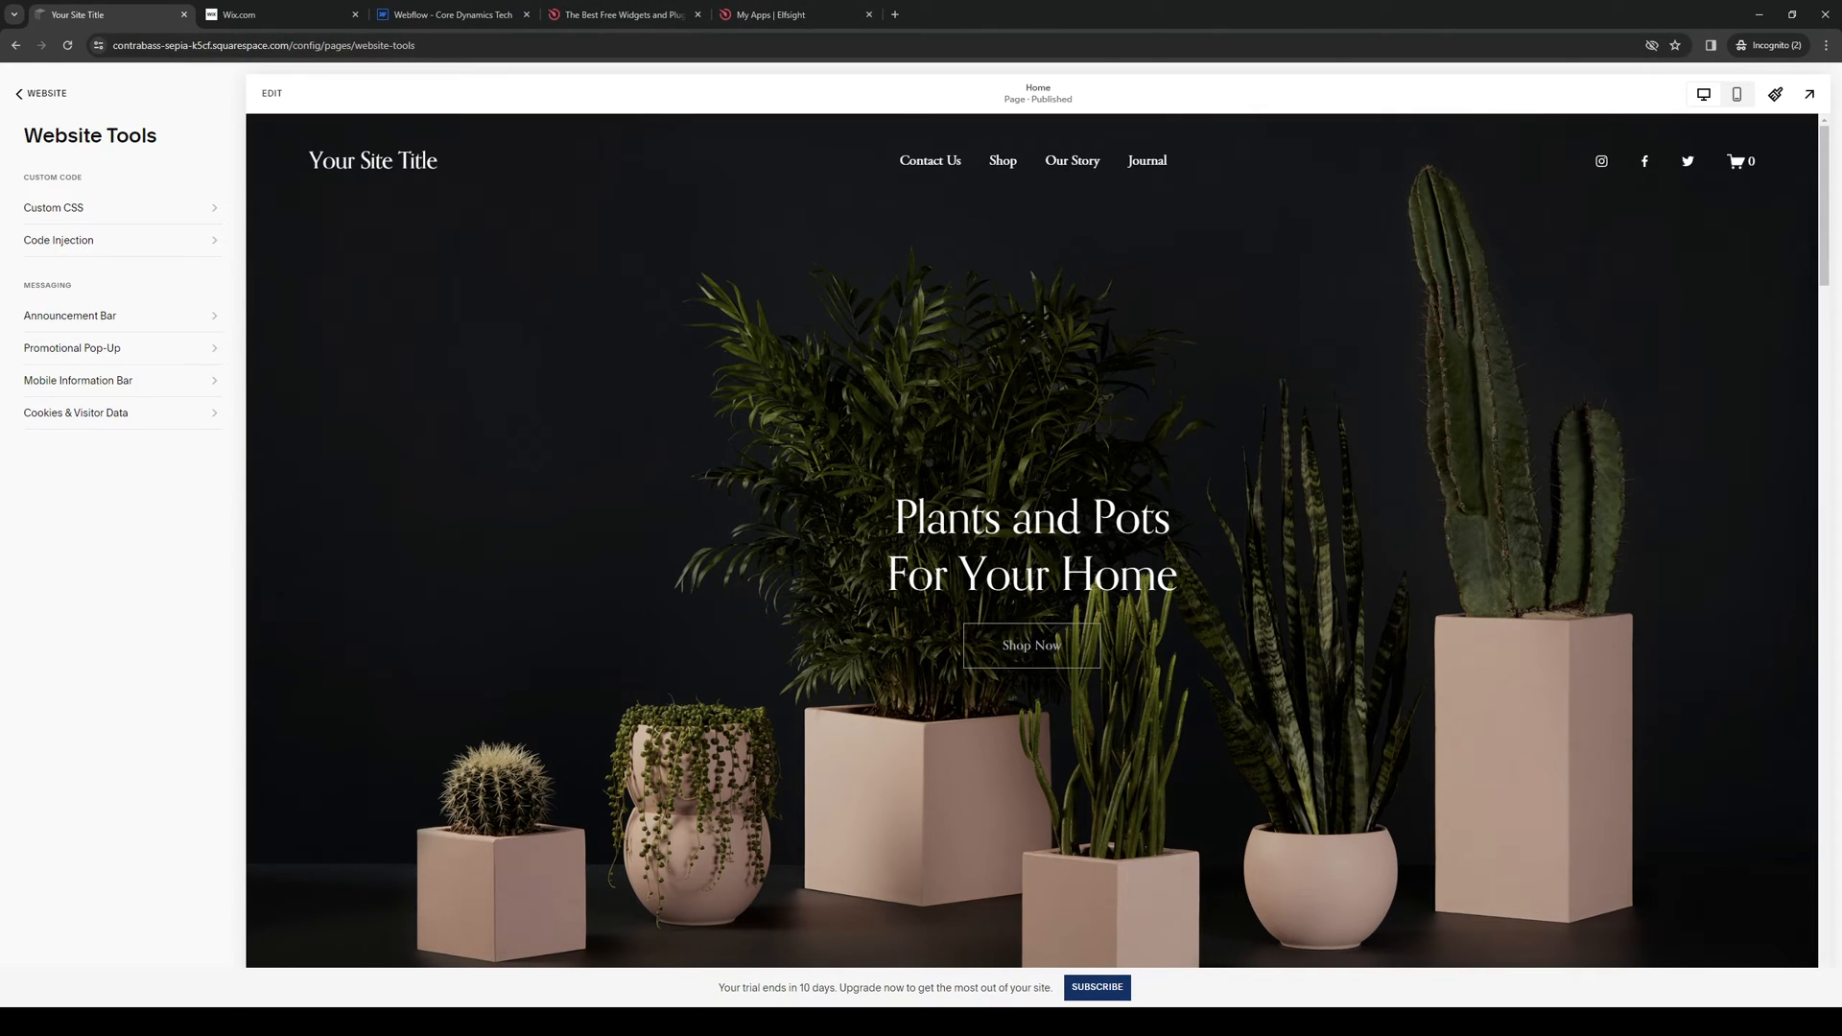
left_click(54, 207)
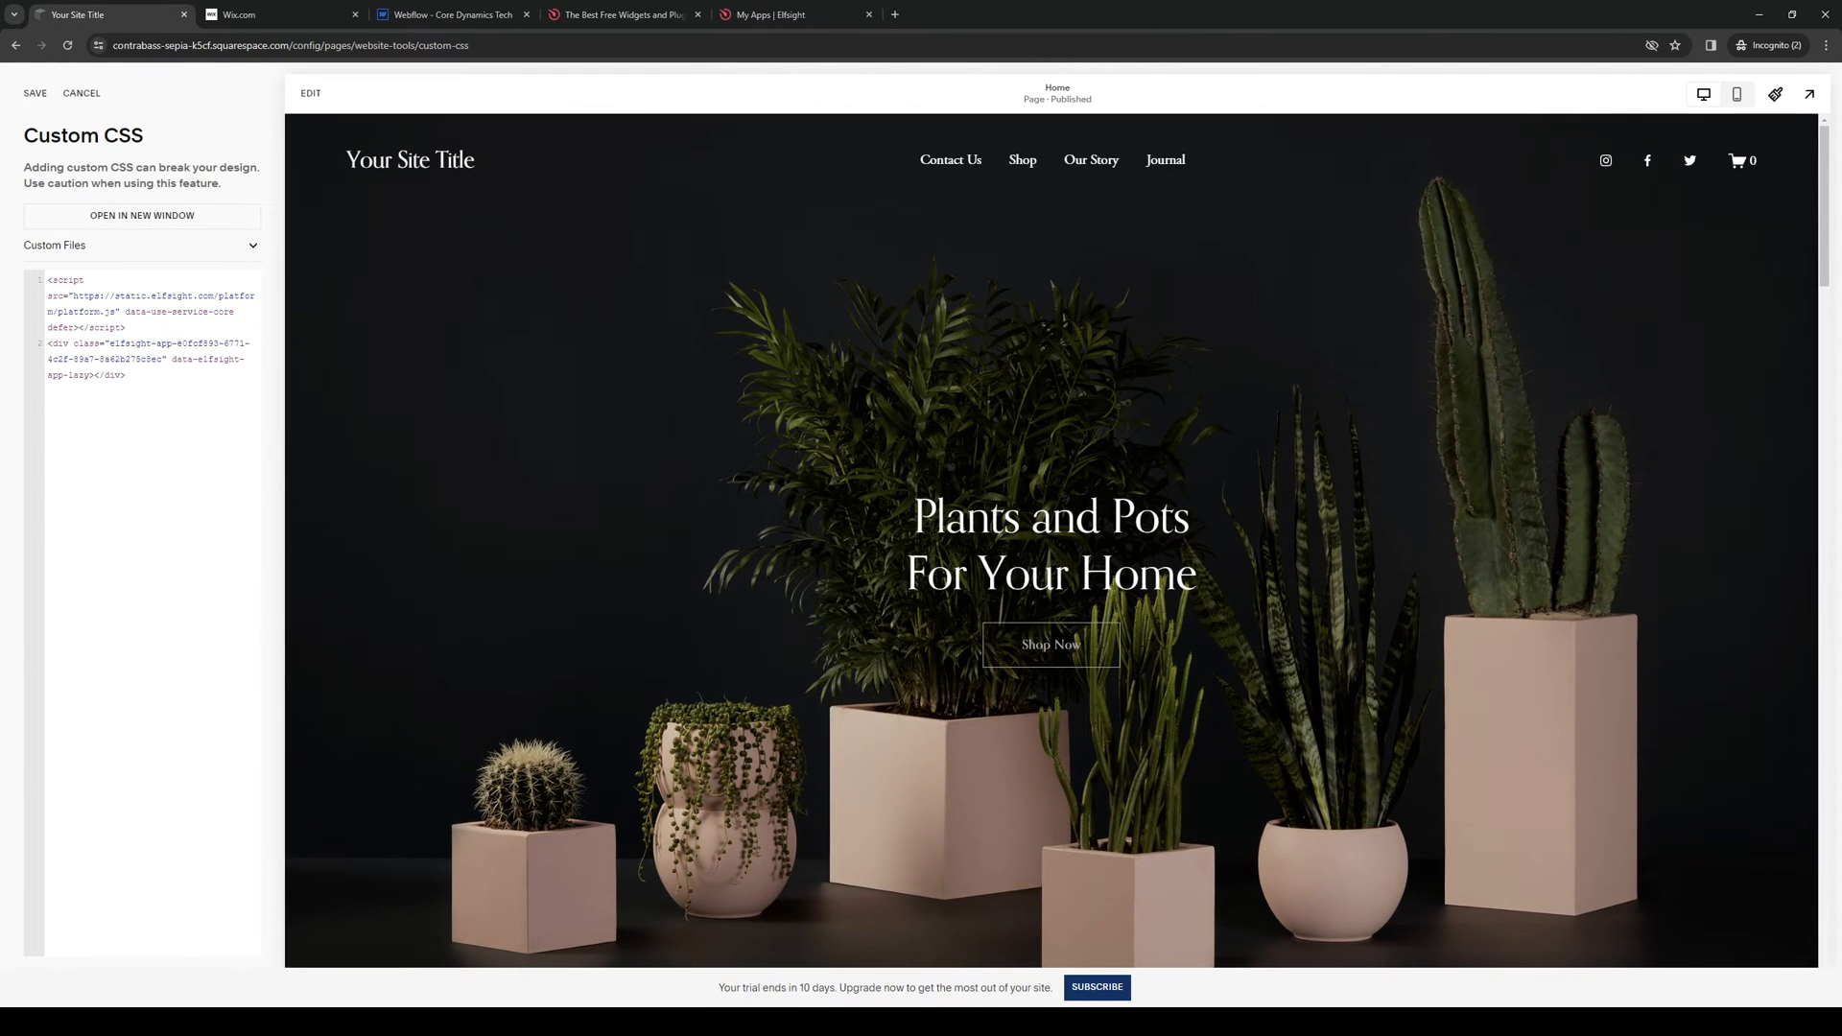
left_click(125, 374)
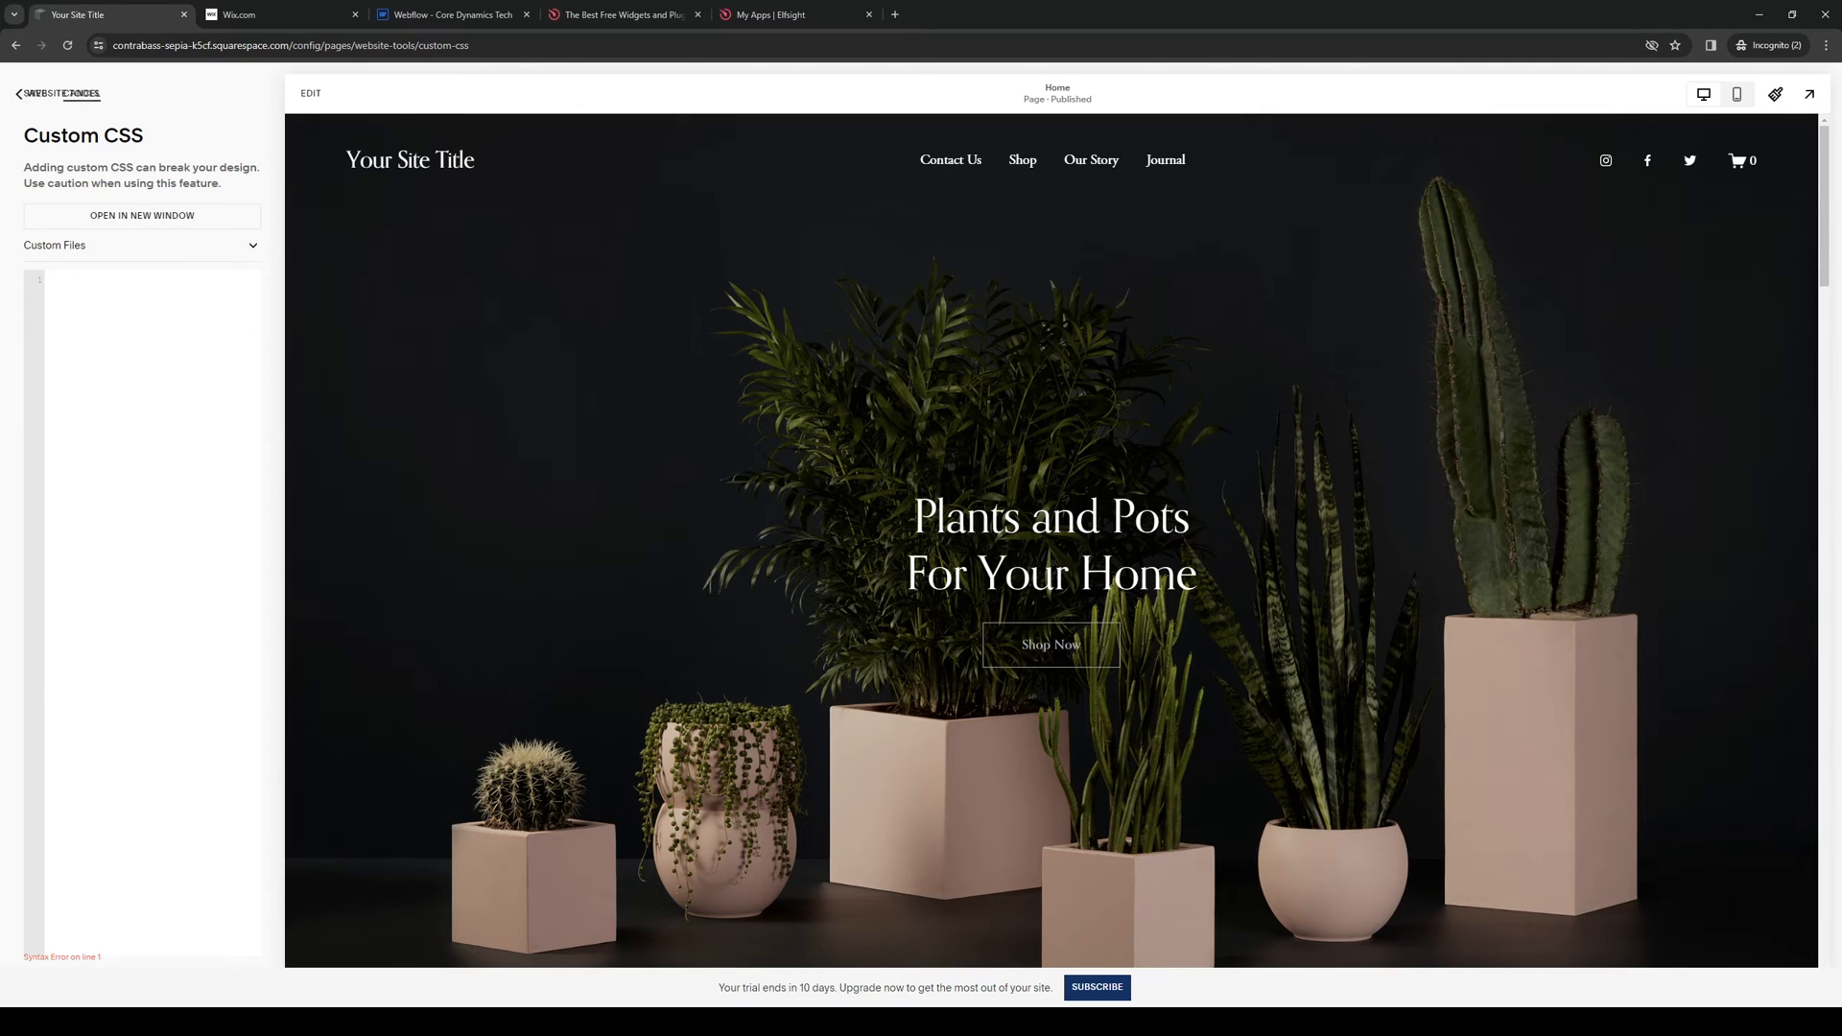
left_click(39, 94)
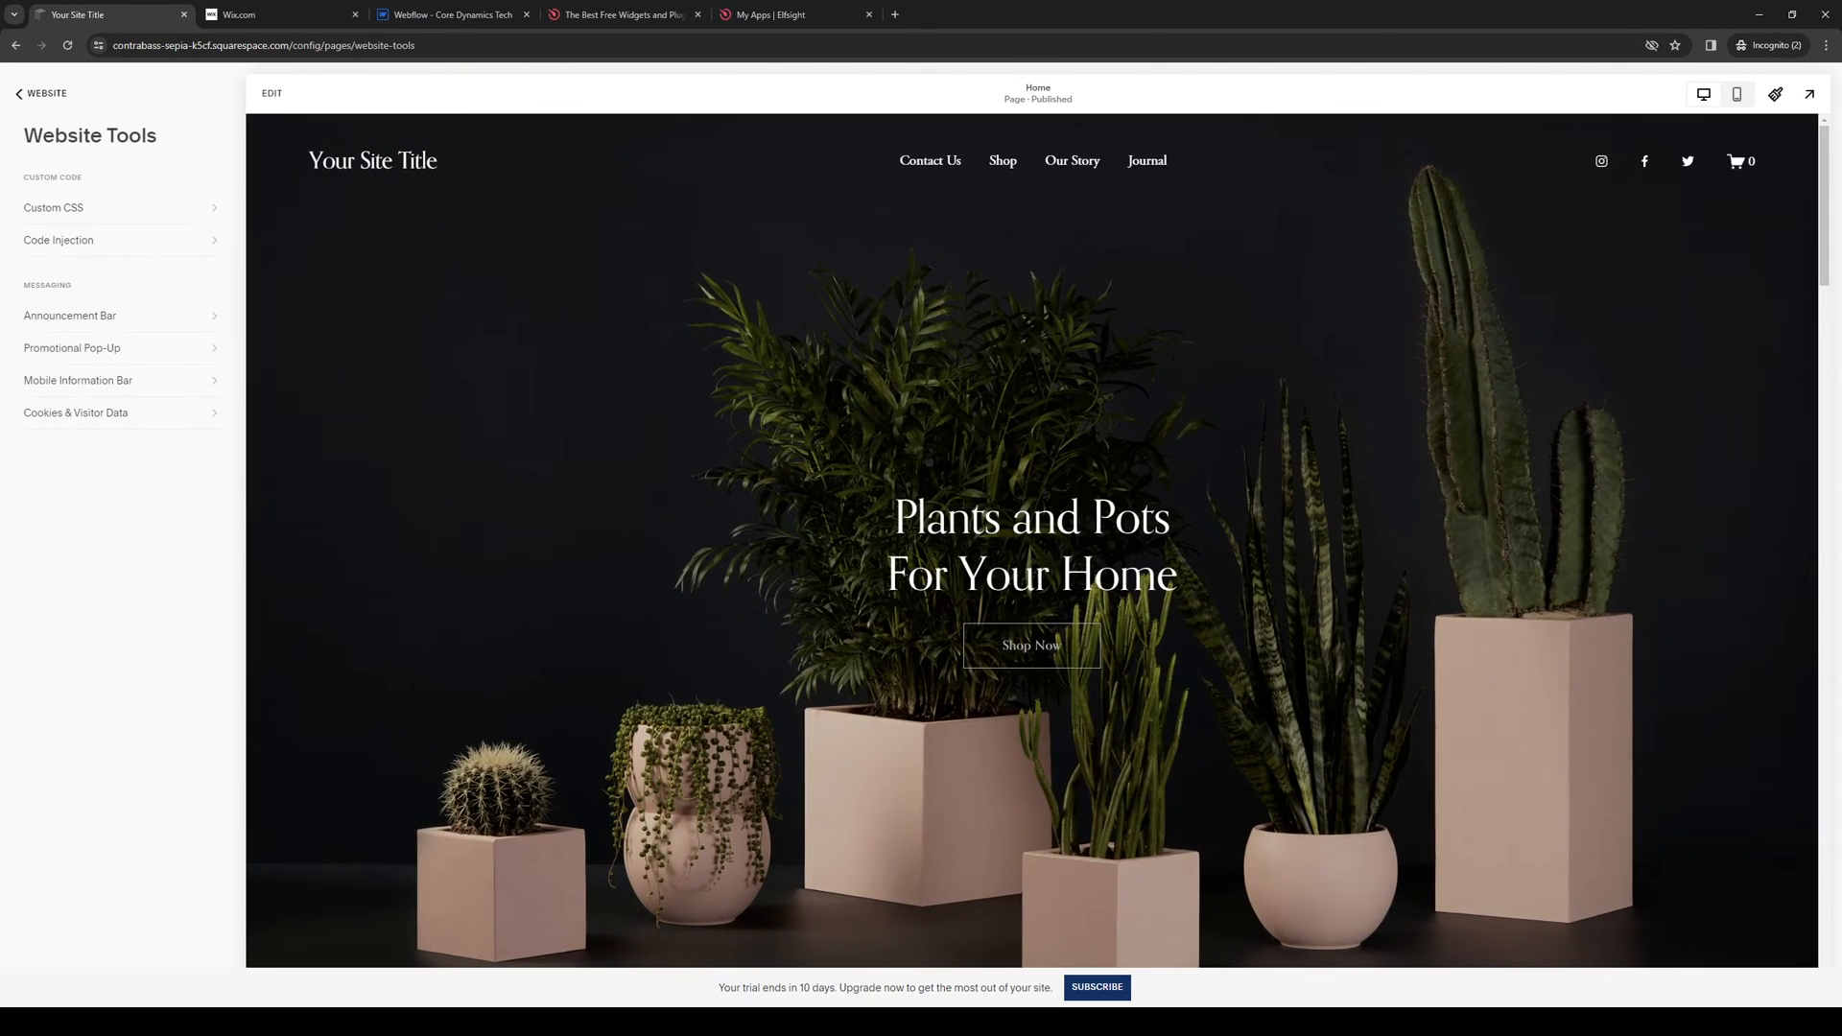
Paste the embed code into Code Injection's Header box and follow the placeholder link to Elfsight.
left_click(58, 242)
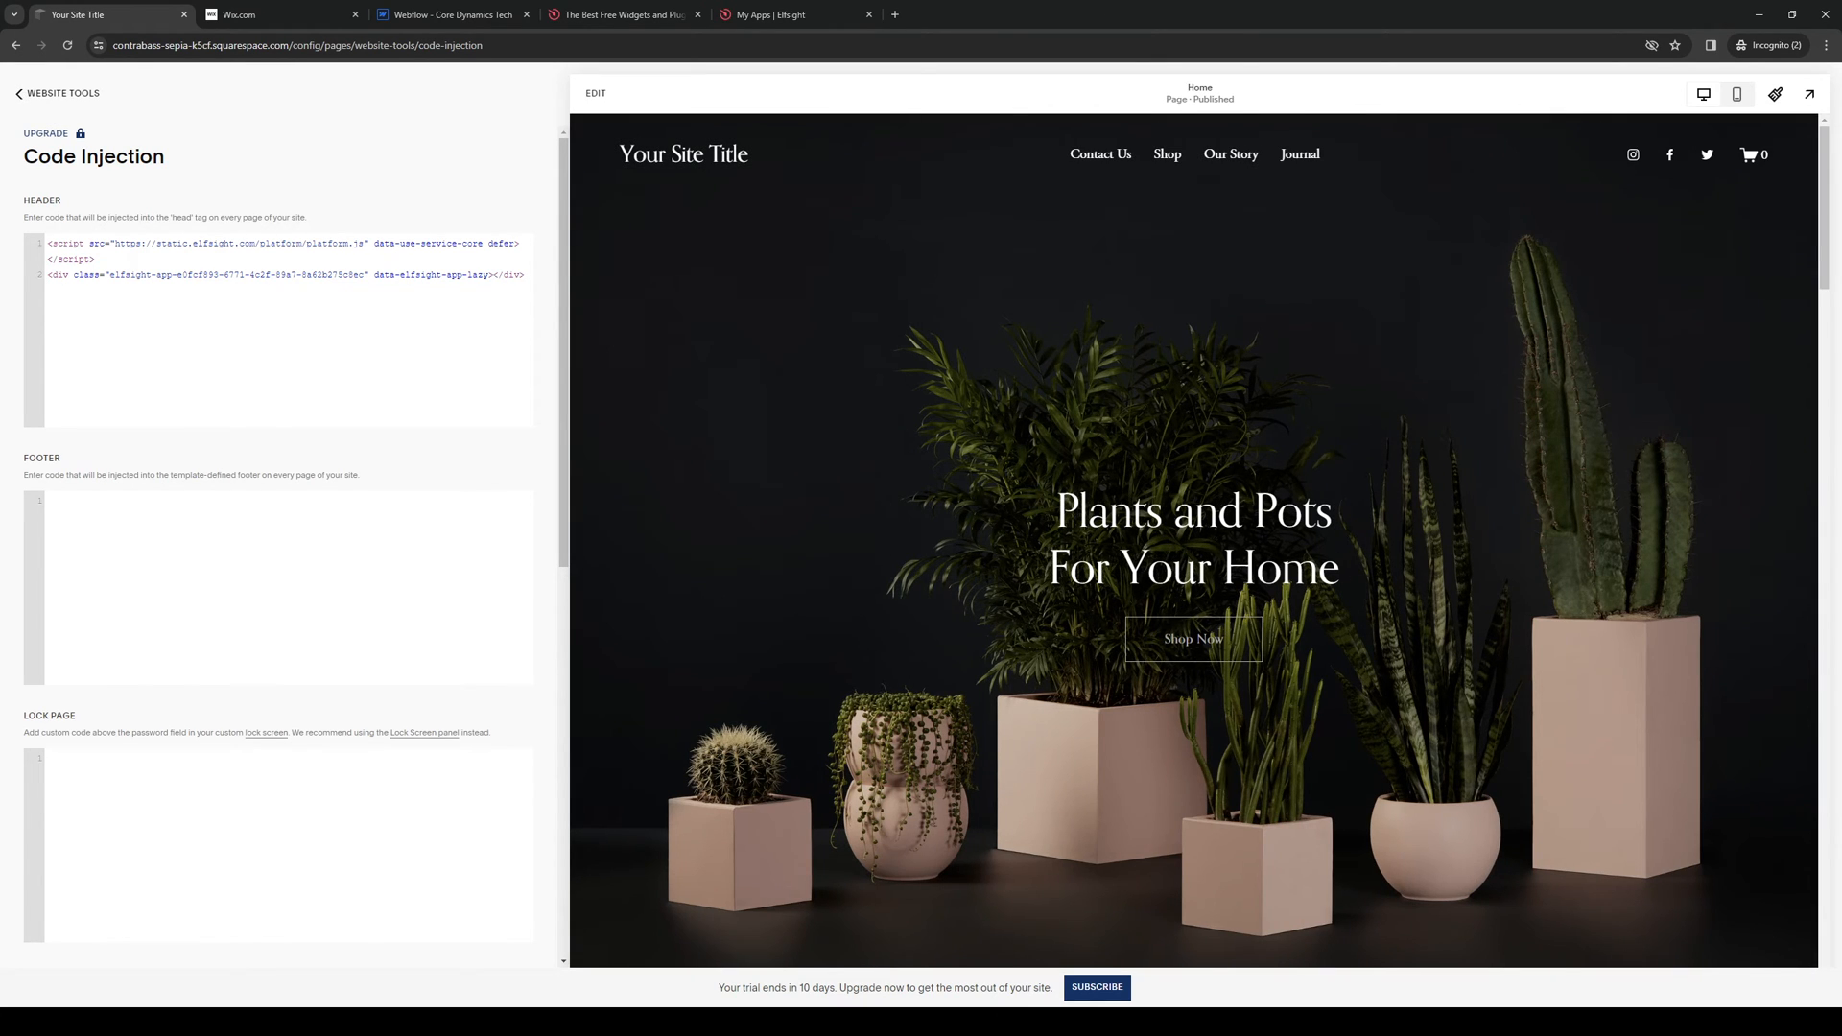
scroll("down", 3)
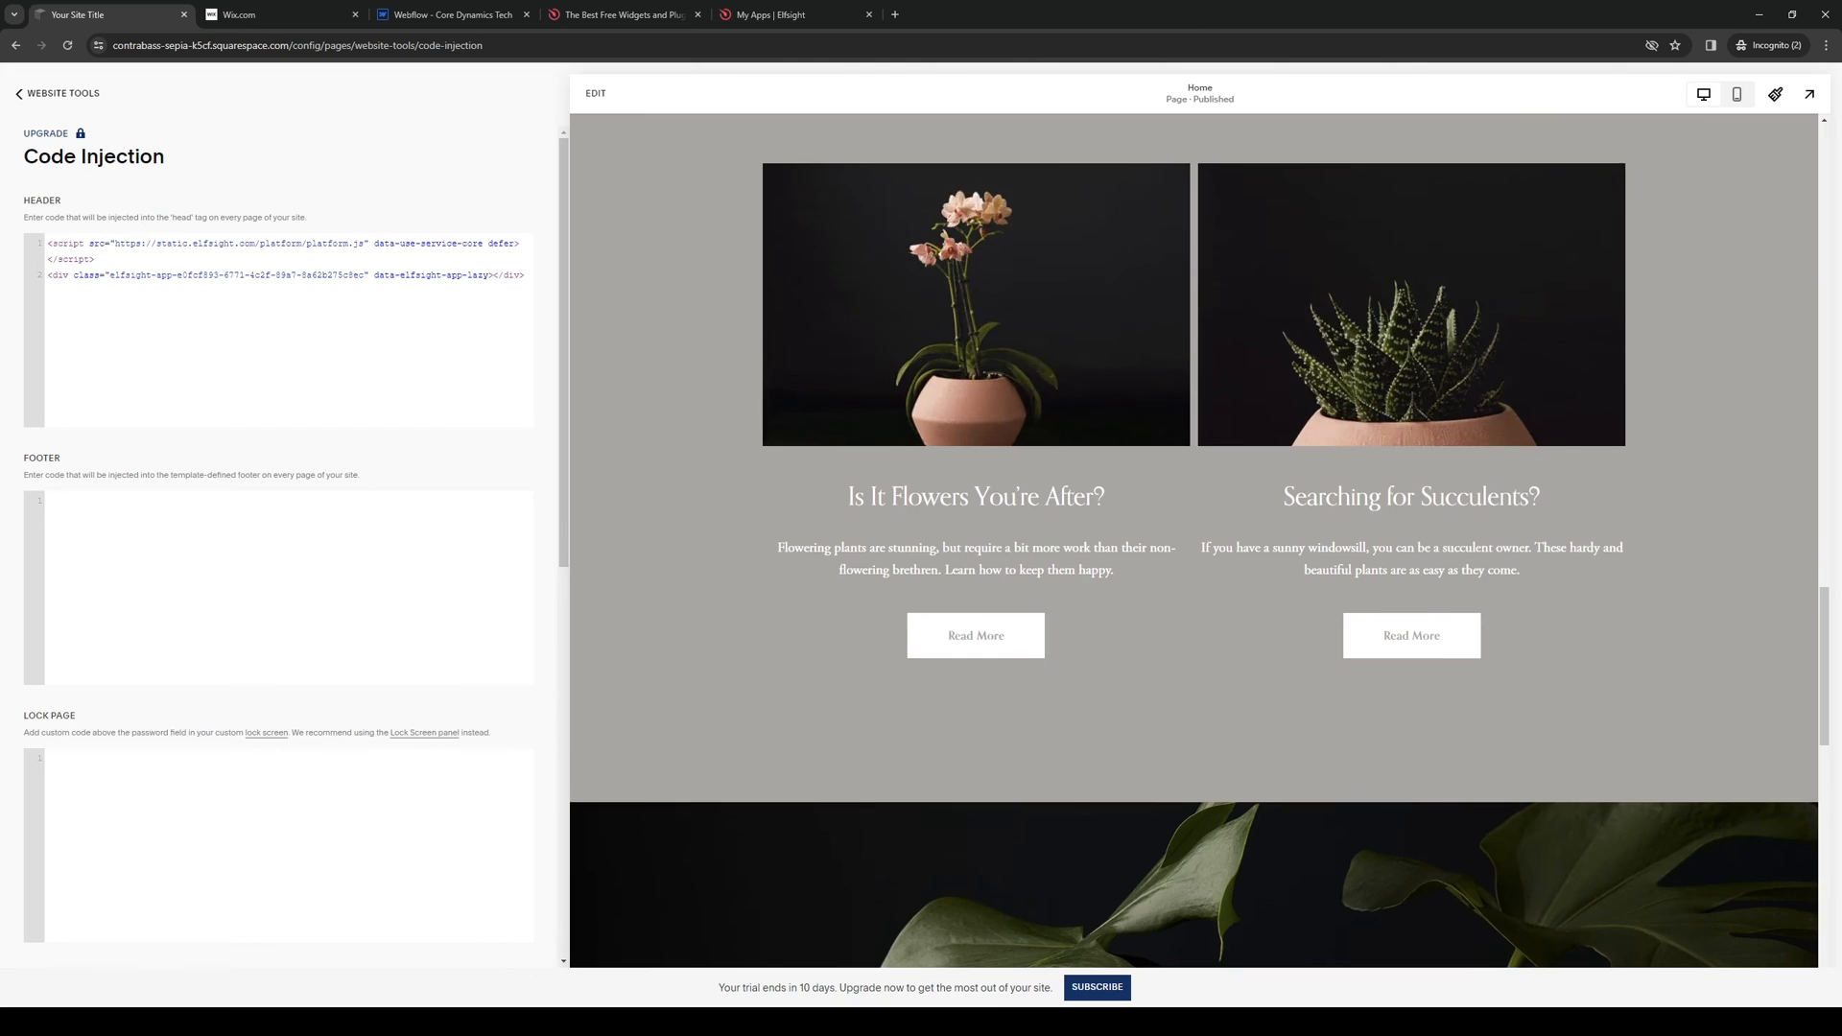
scroll("down", 3)
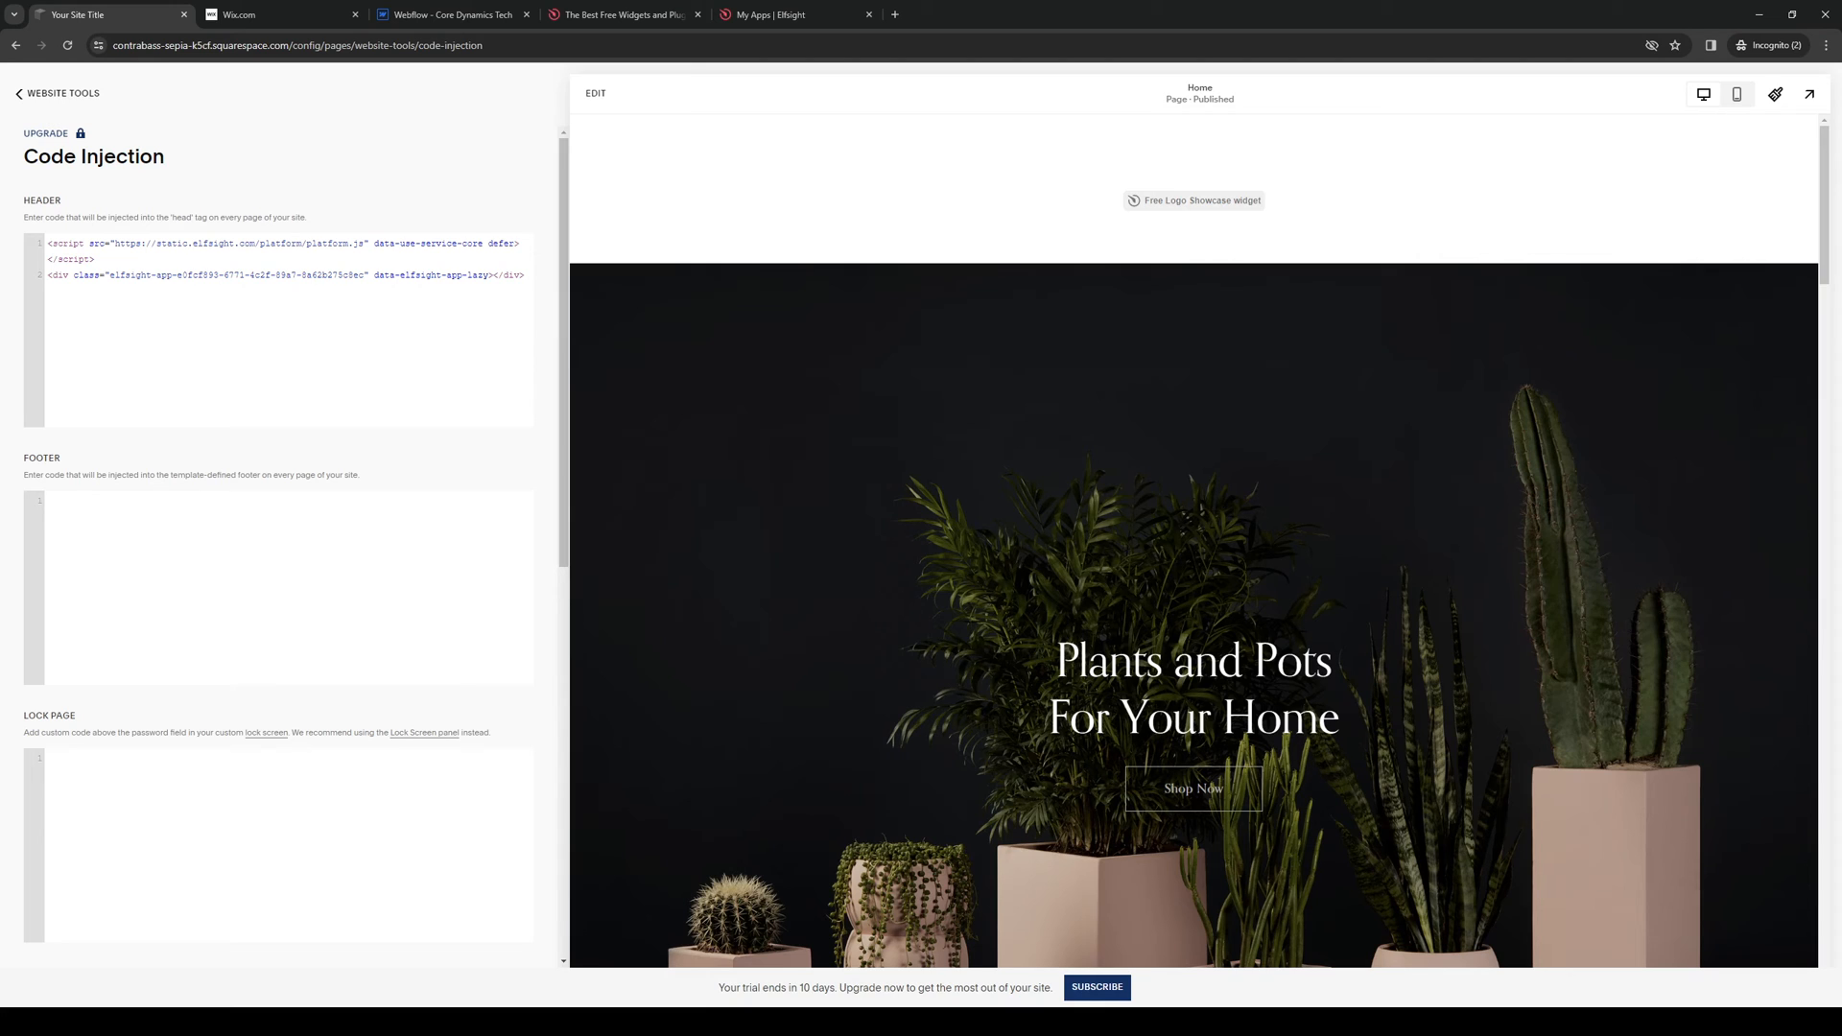
left_click(276, 13)
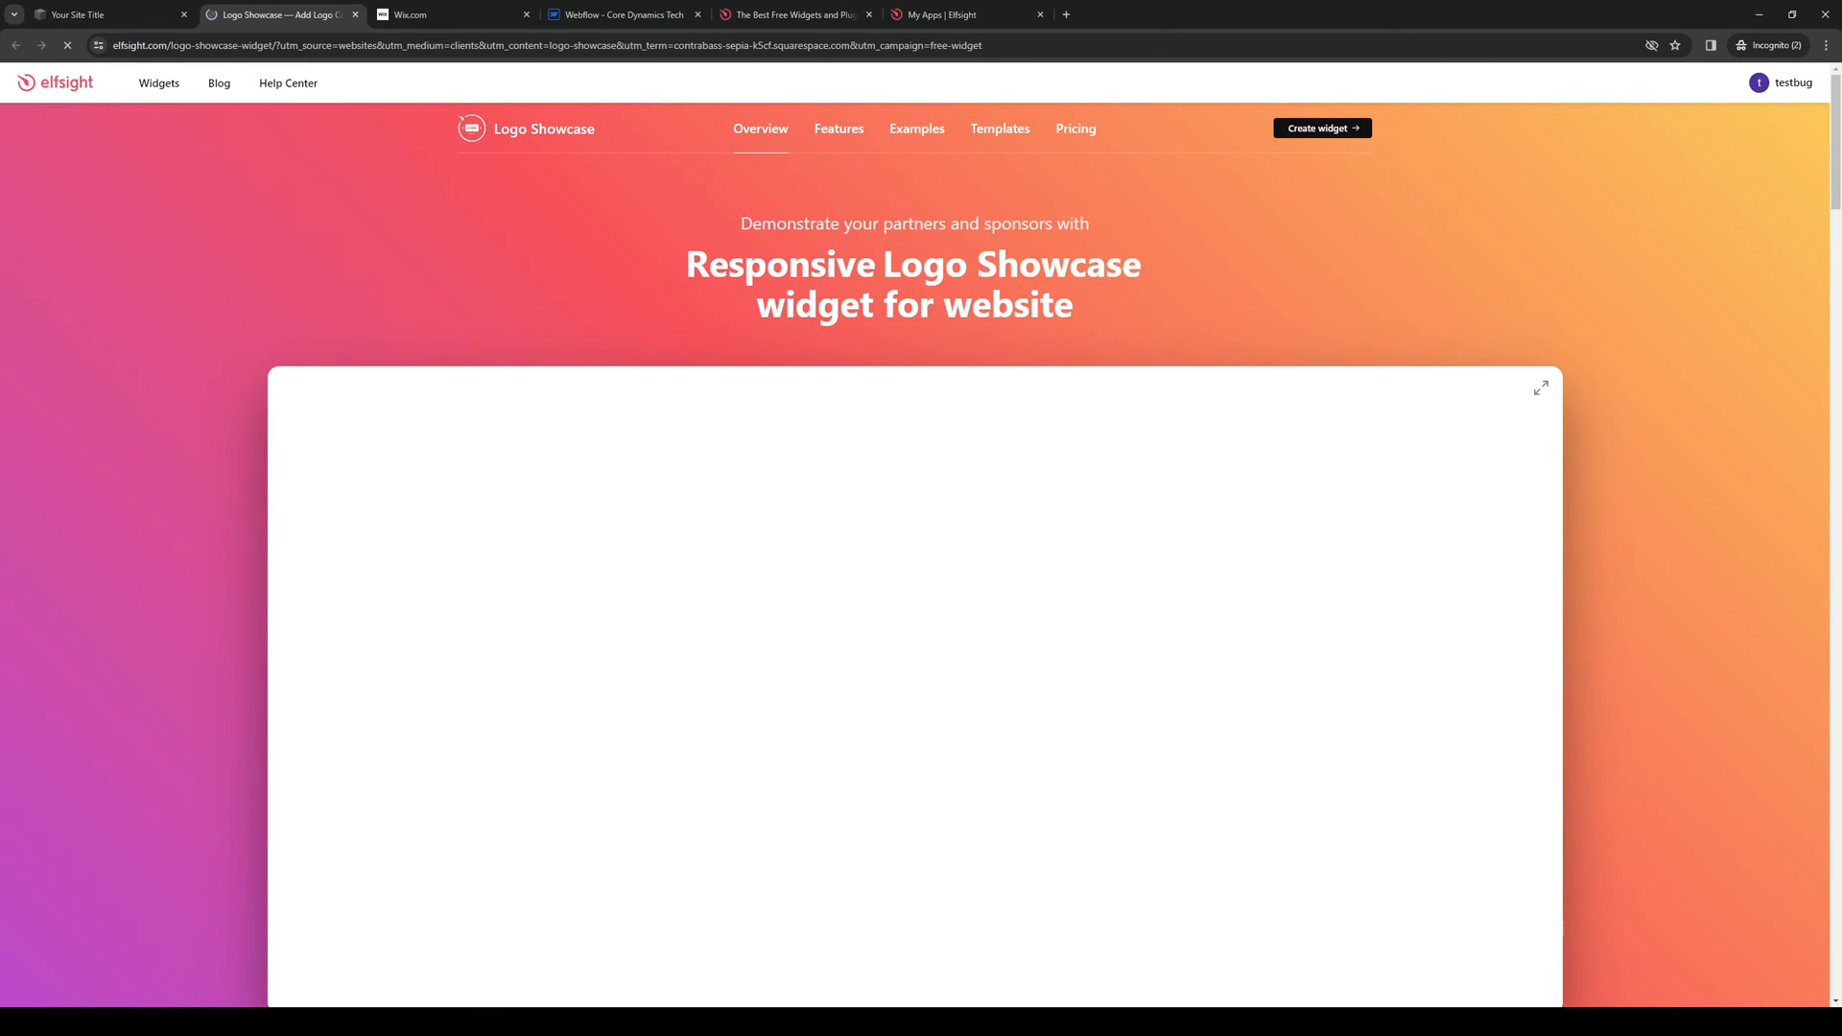
Return to the Squarespace tab and start editing the home page.
left_click(106, 13)
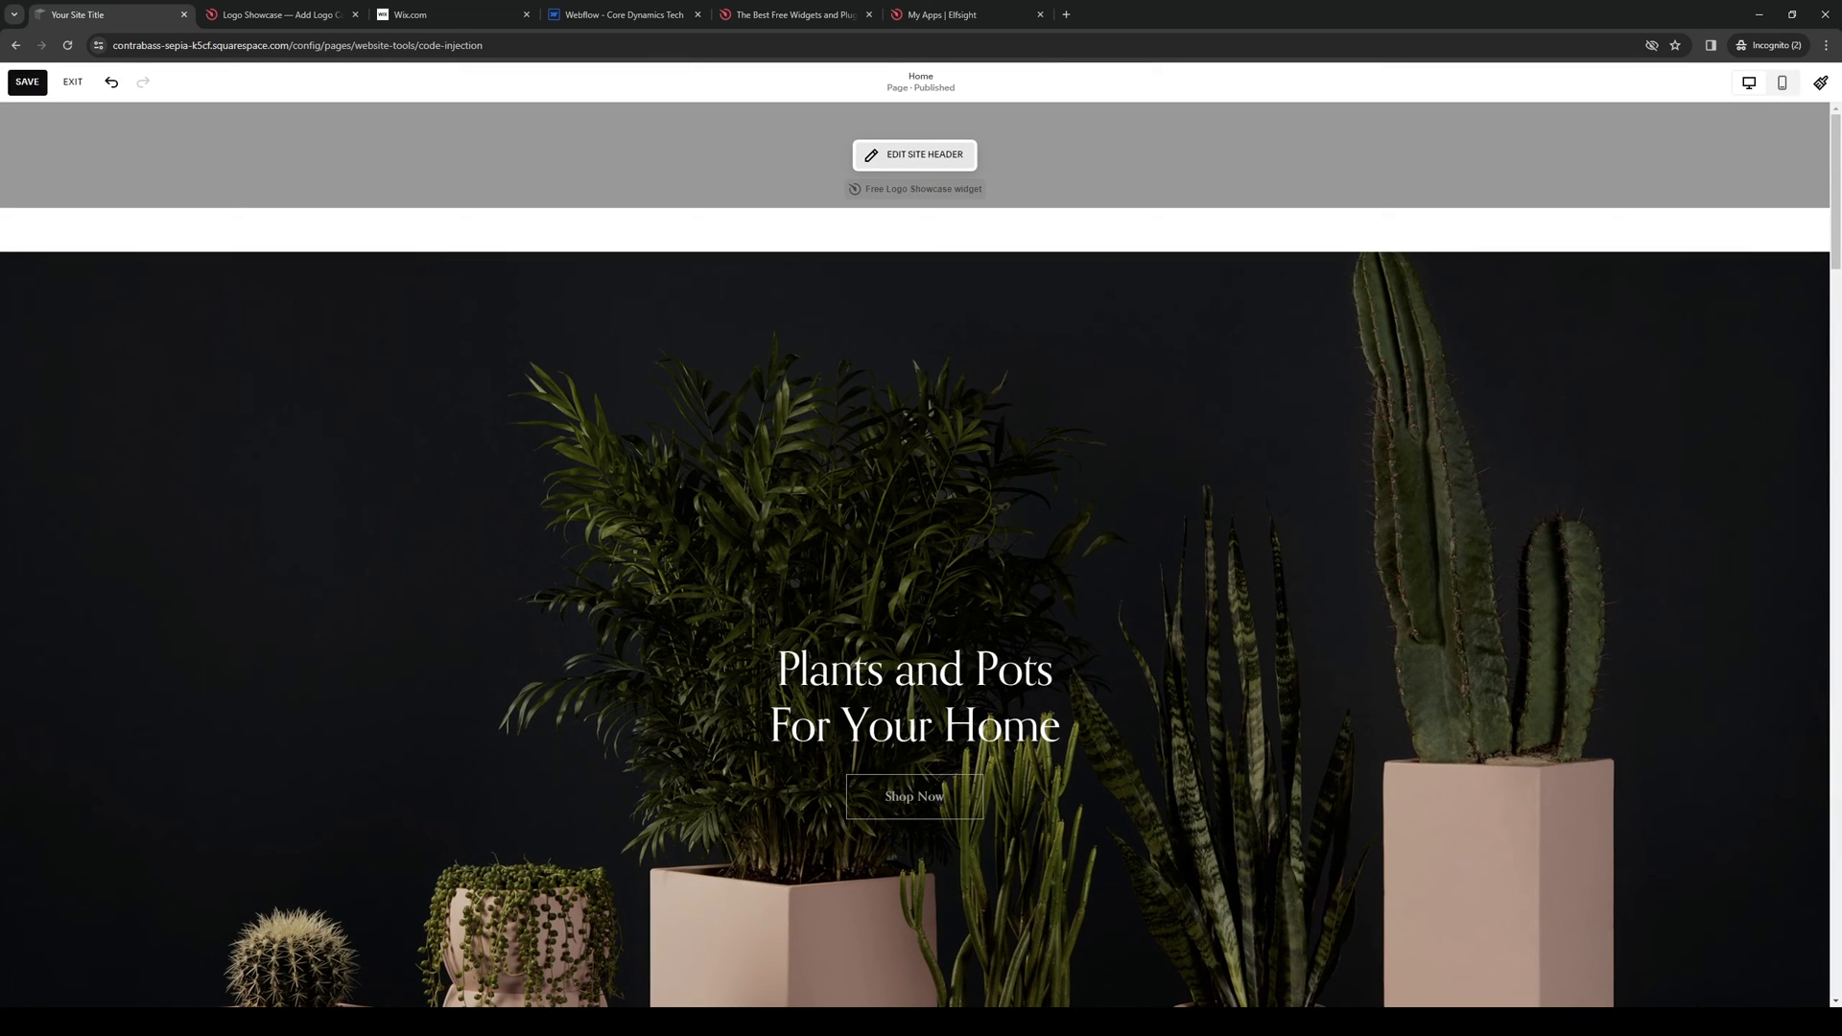
Edit the site header and bring up its Add Elements list.
left_click(925, 153)
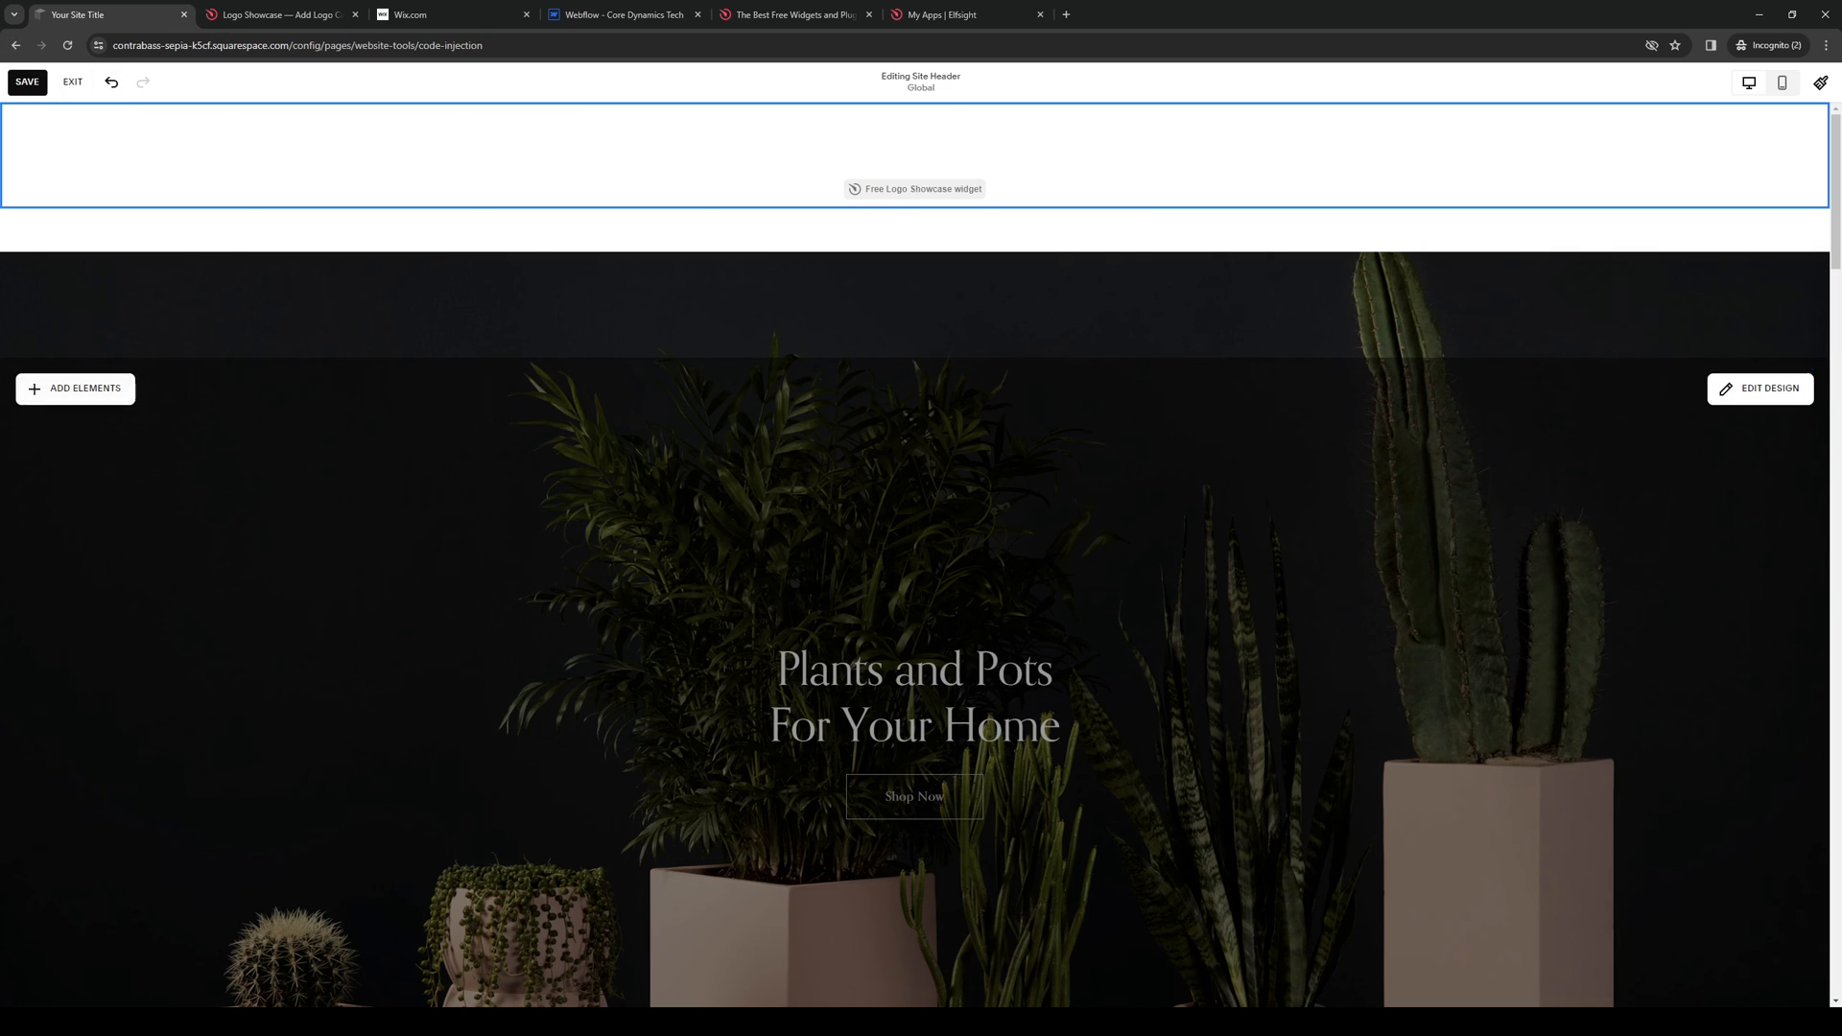
left_click(75, 389)
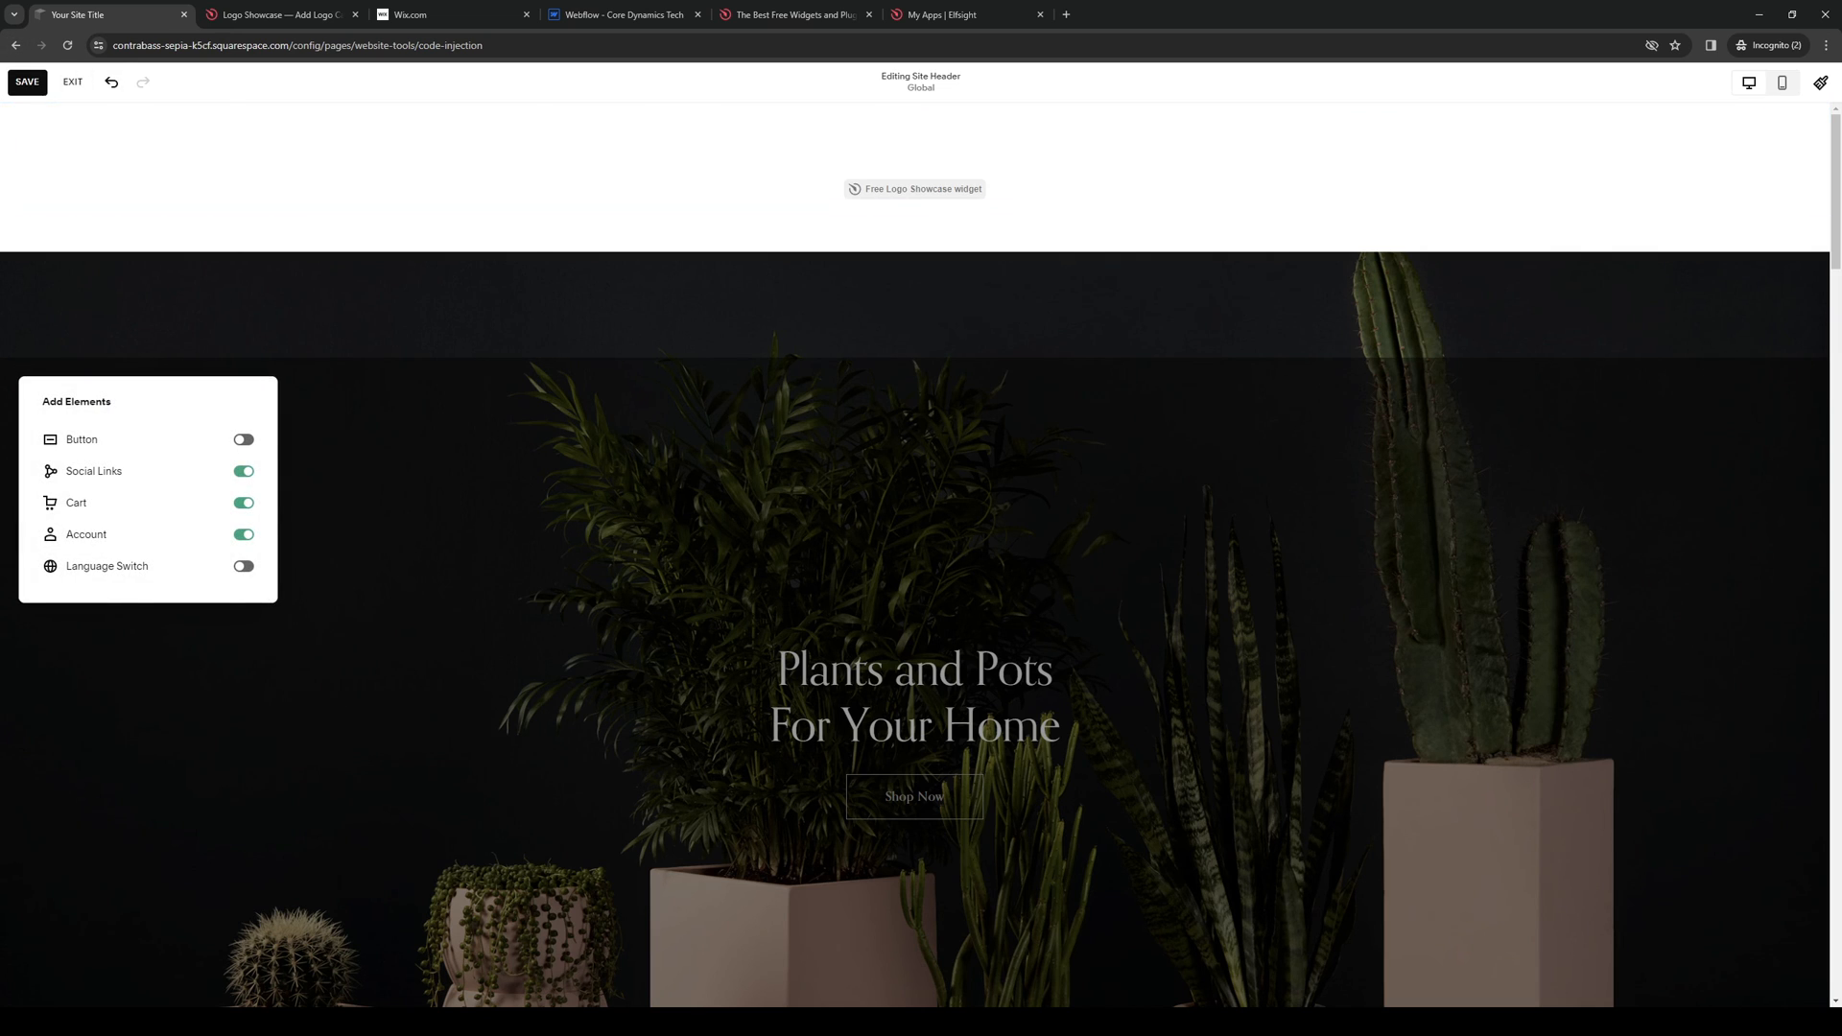